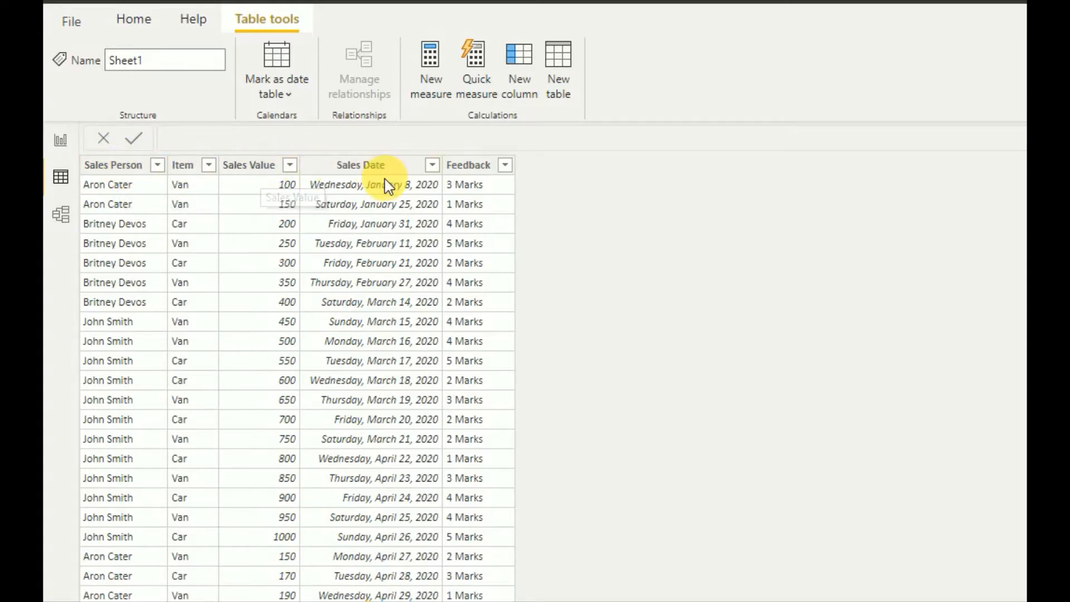
pyautogui.moveTo(682, 209)
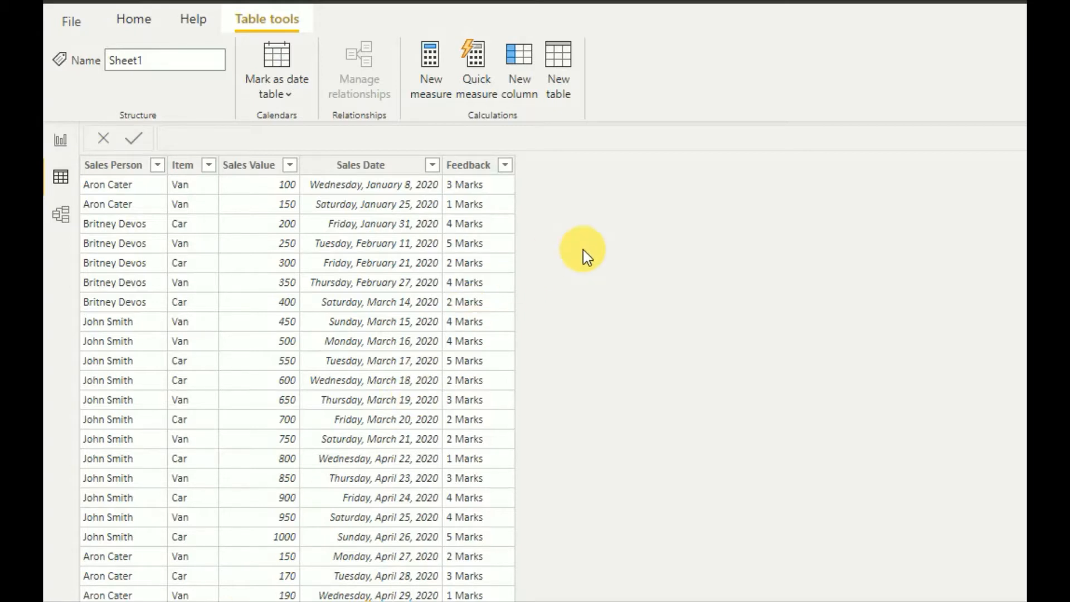
pyautogui.moveTo(570, 199)
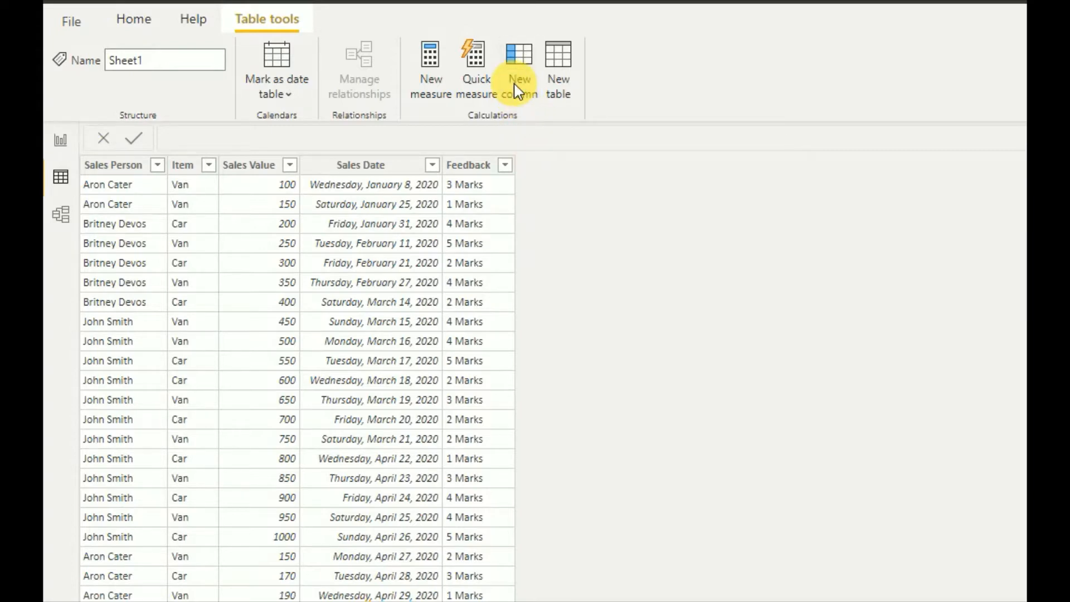
# - Add a new calculated column and start the formula Switch Test = SWITCH(Sheet1[Feedback]
pyautogui.click(519, 68)
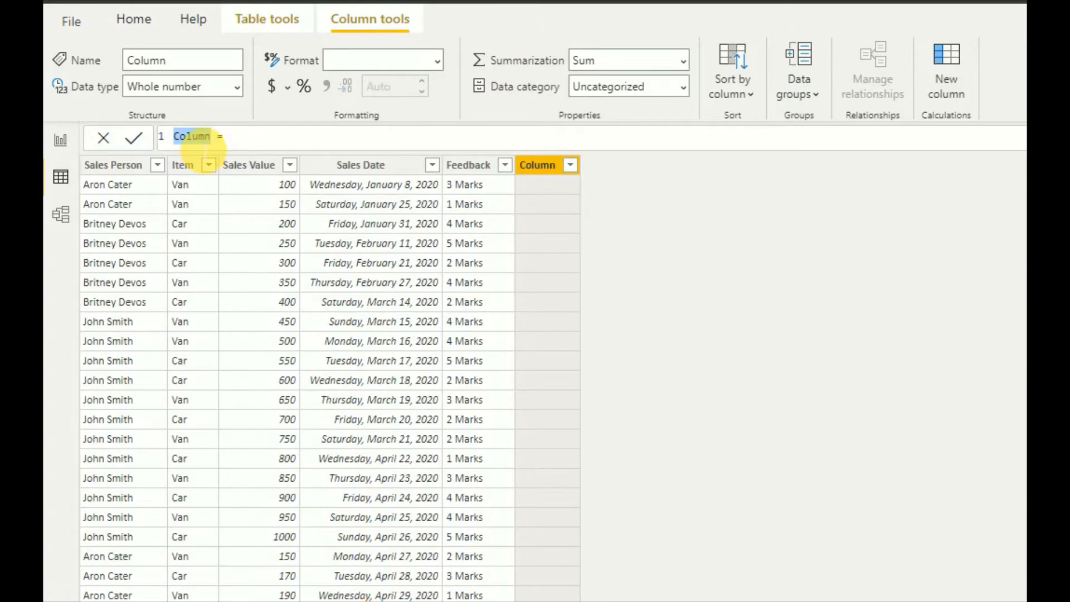
pyautogui.write('Switch Test =')
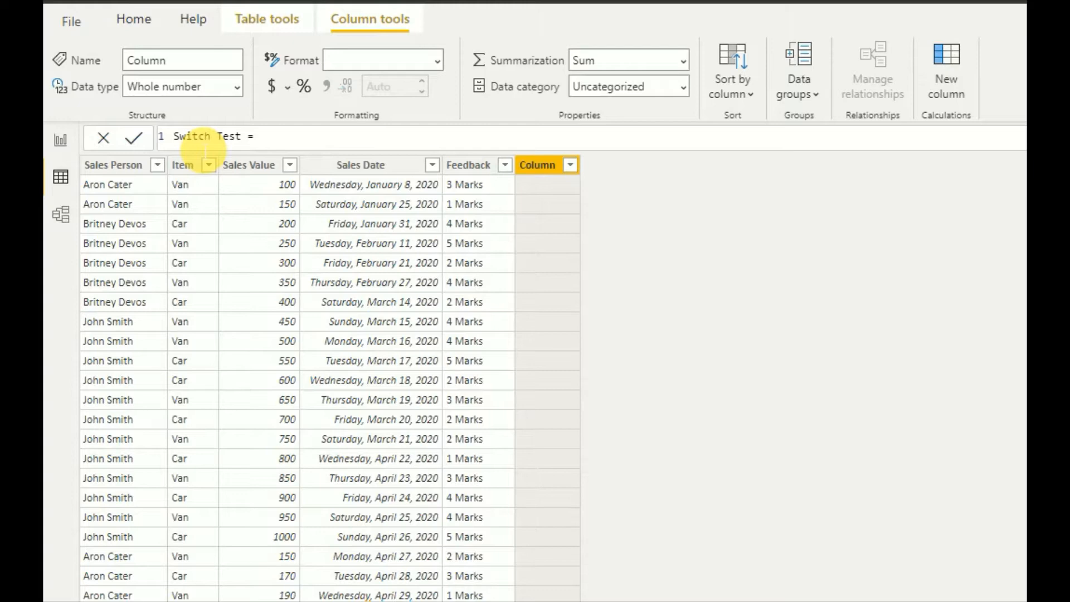
pyautogui.write('SWITCH(')
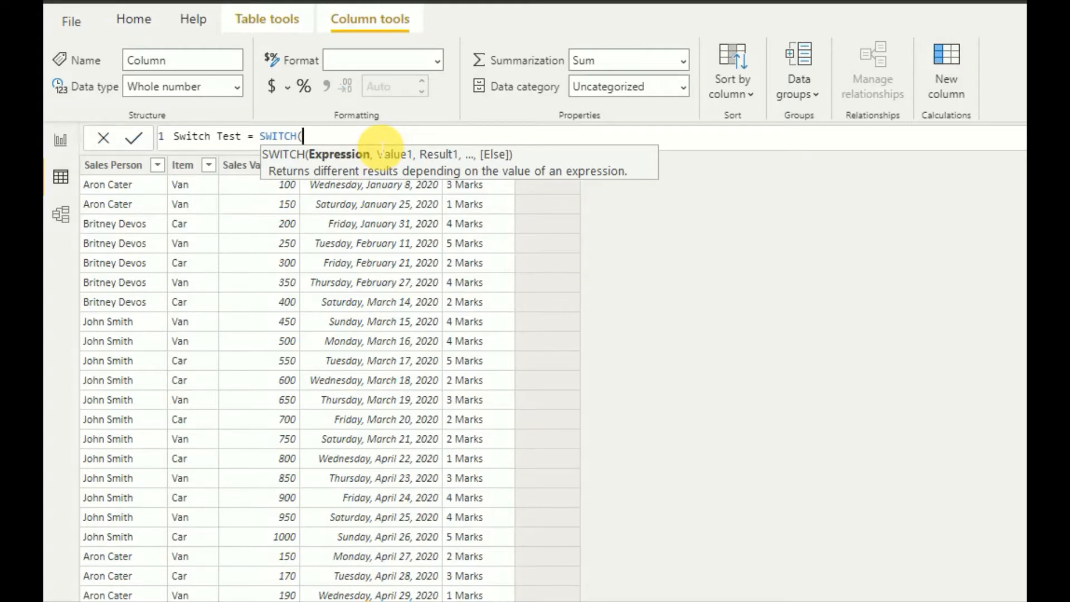
pyautogui.write('Sheet1[Feedback]')
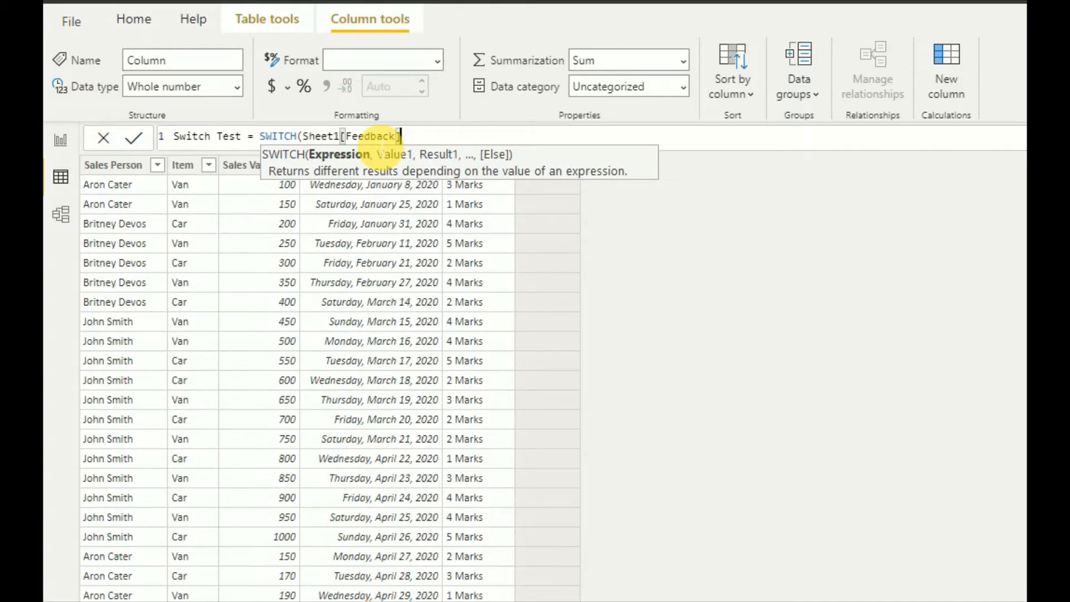
# - Enter the first SWITCH pair mapping "1 Marks" to "Very Low"
pyautogui.write(',')
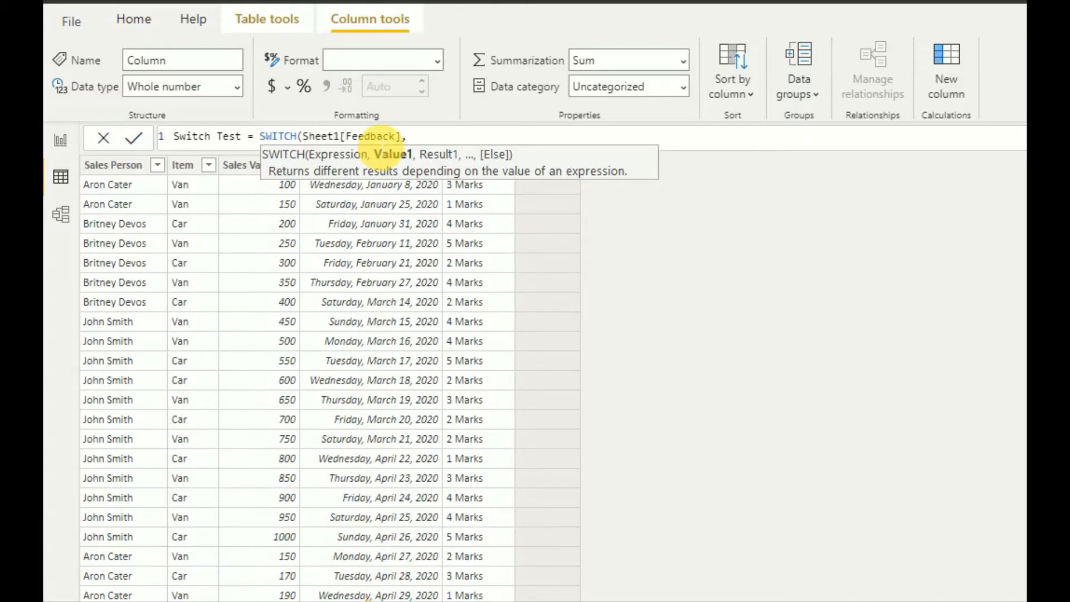
pyautogui.write('""')
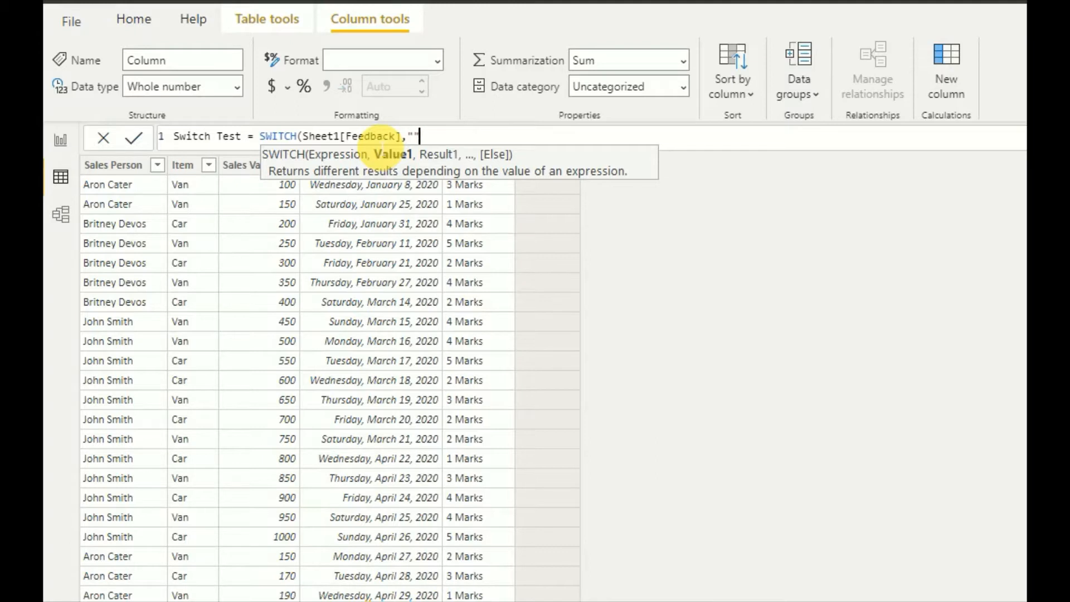
pyautogui.write('1')
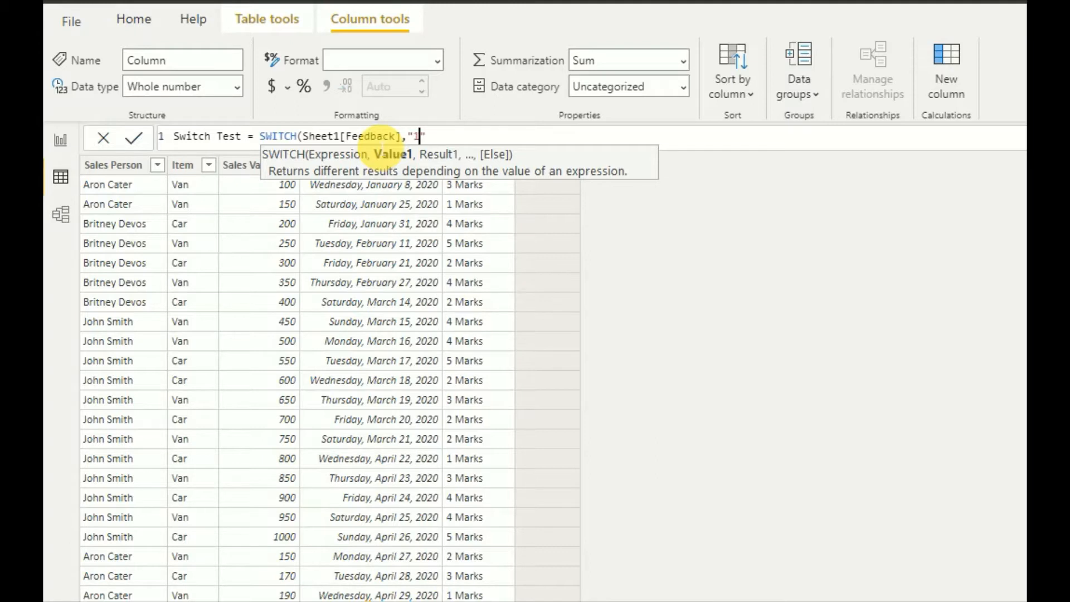
pyautogui.write('Mark')
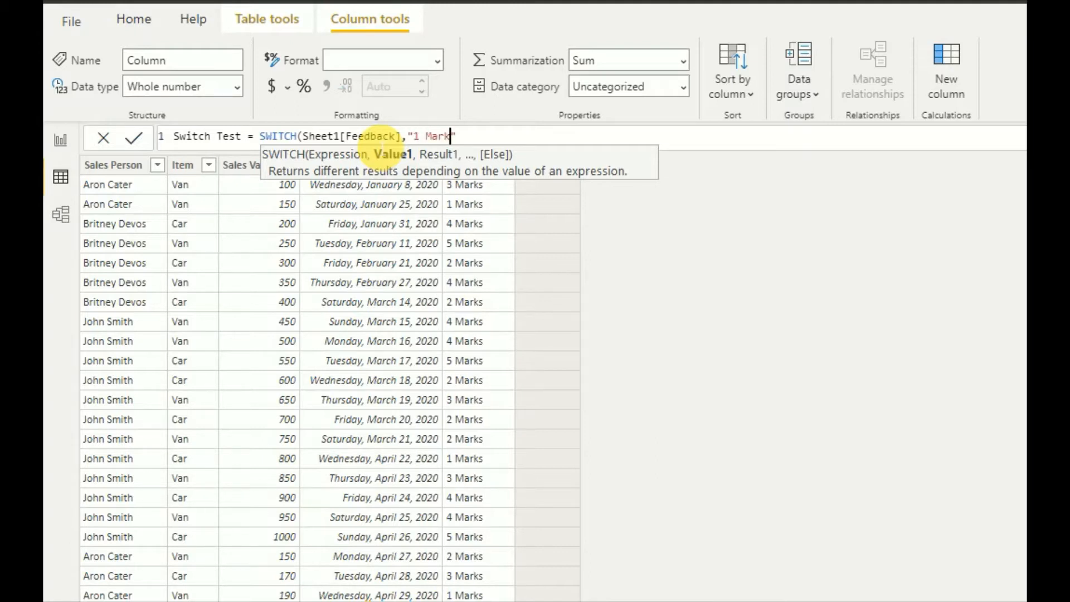
pyautogui.write('s"')
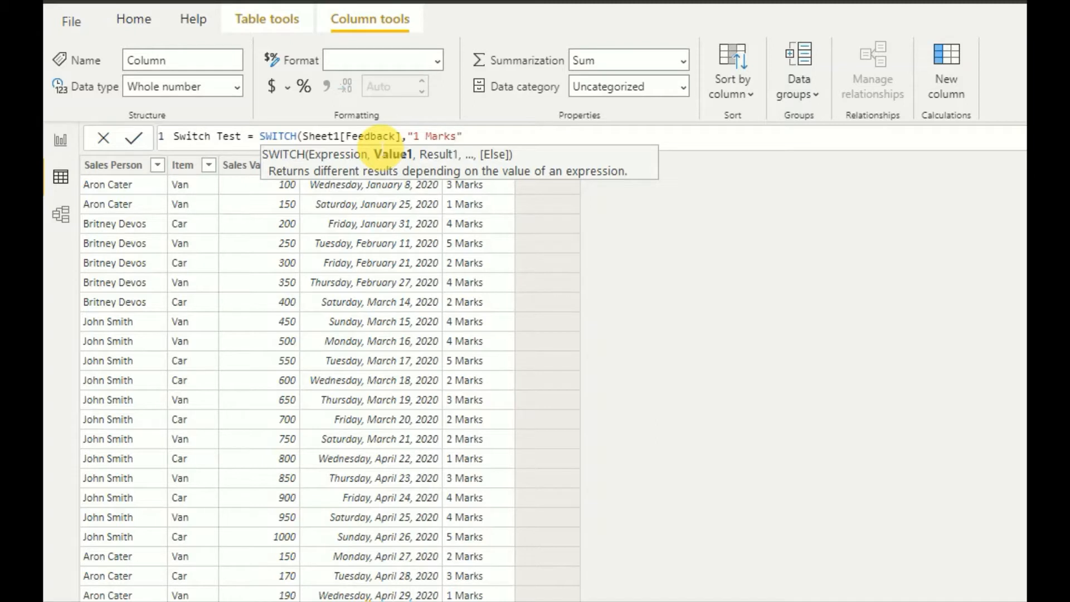
pyautogui.write(', ""')
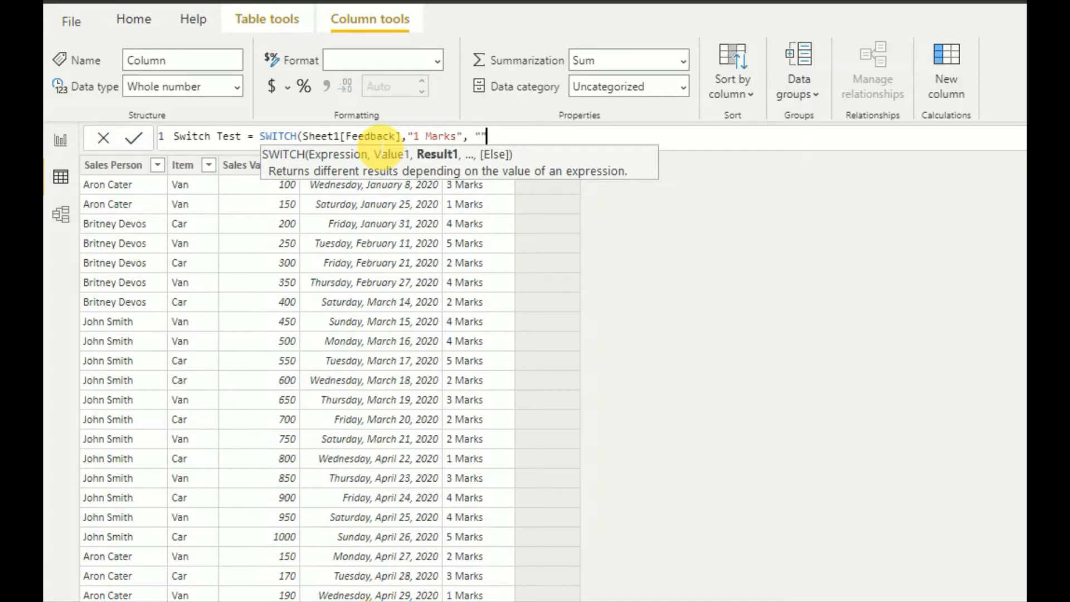
pyautogui.write('Very')
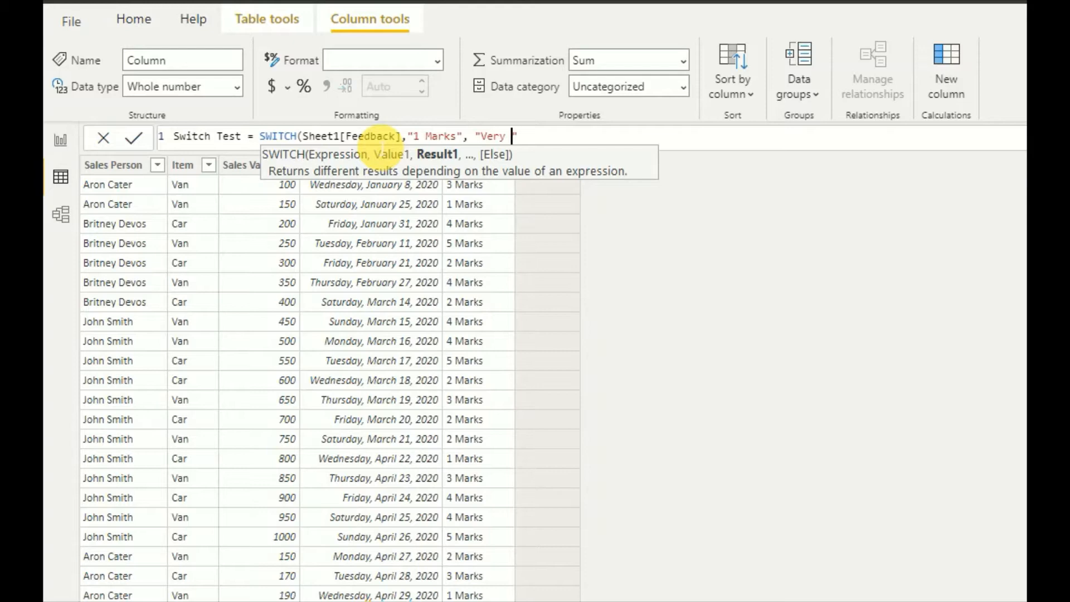
pyautogui.write('Low"')
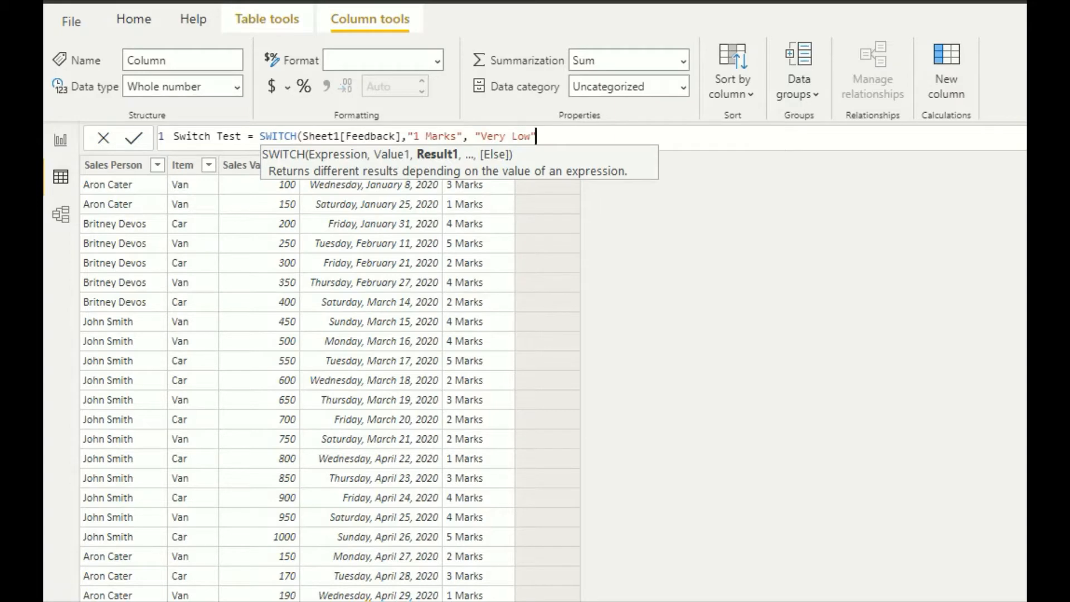
pyautogui.moveTo(734, 71)
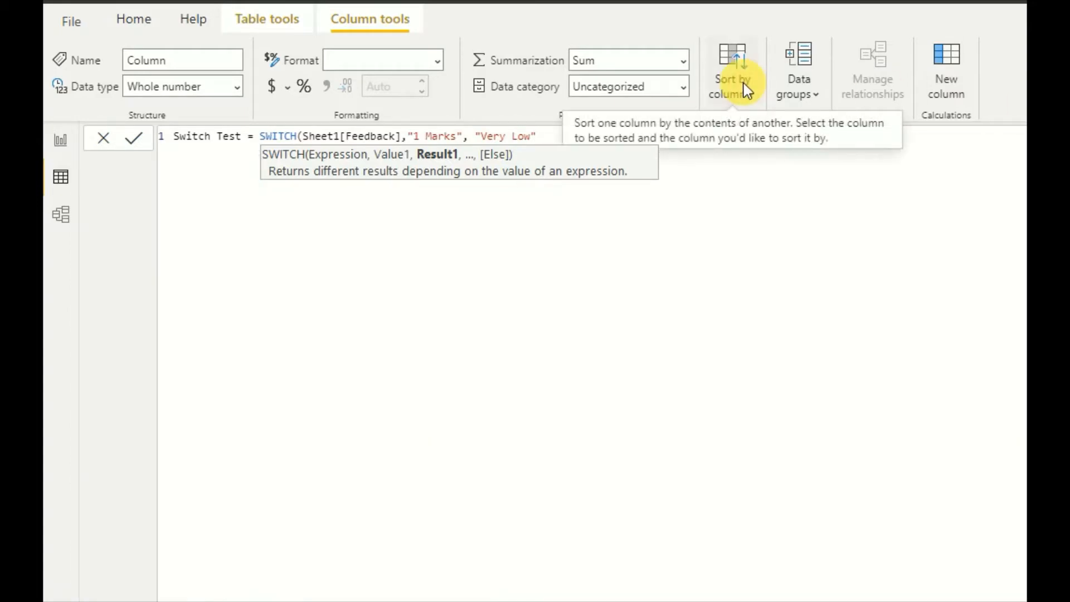
pyautogui.moveTo(557, 145)
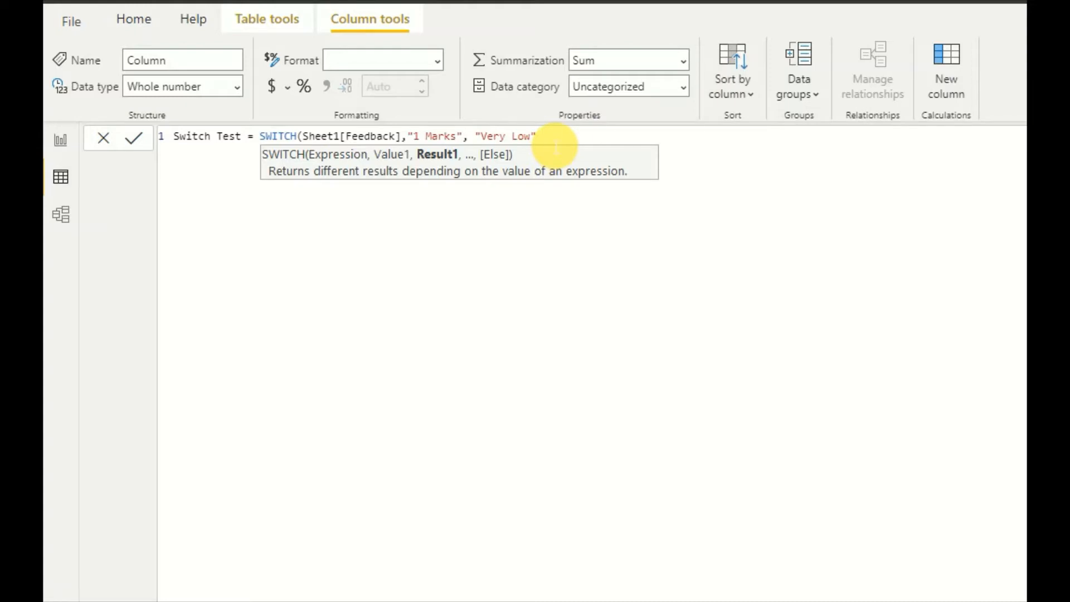
# - Enter the second SWITCH pair mapping "2 Marks" to "Low", correcting a mistyped start
pyautogui.write(',')
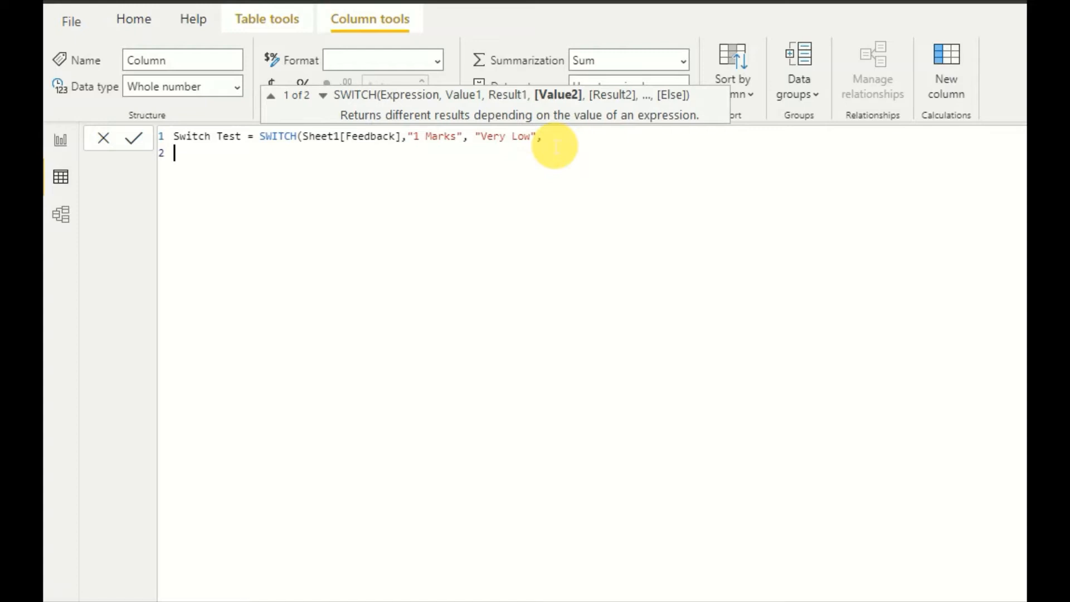
pyautogui.write('2')
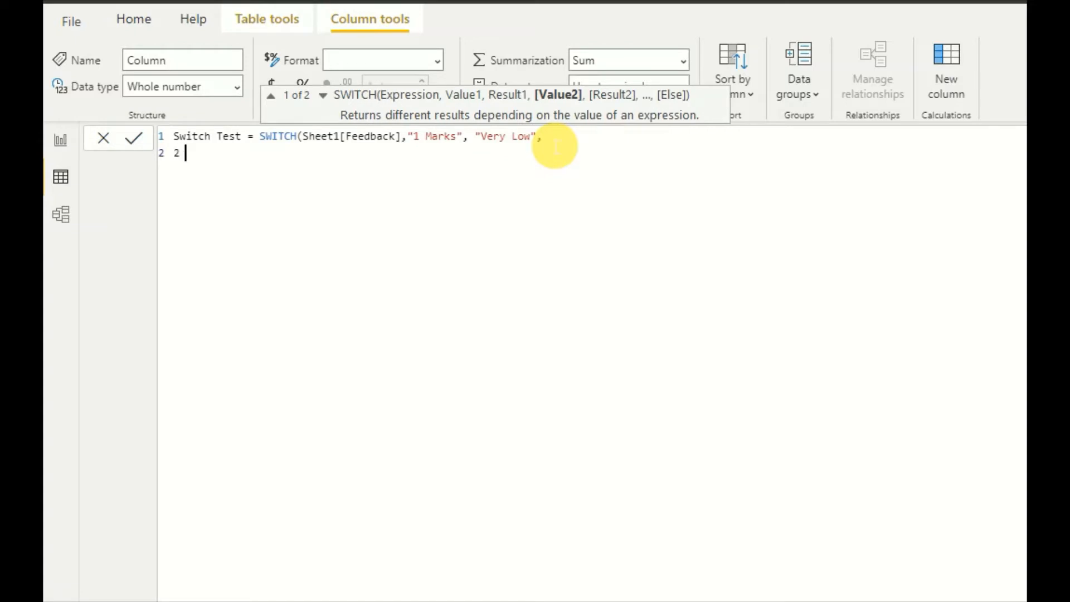
pyautogui.press('backspace')
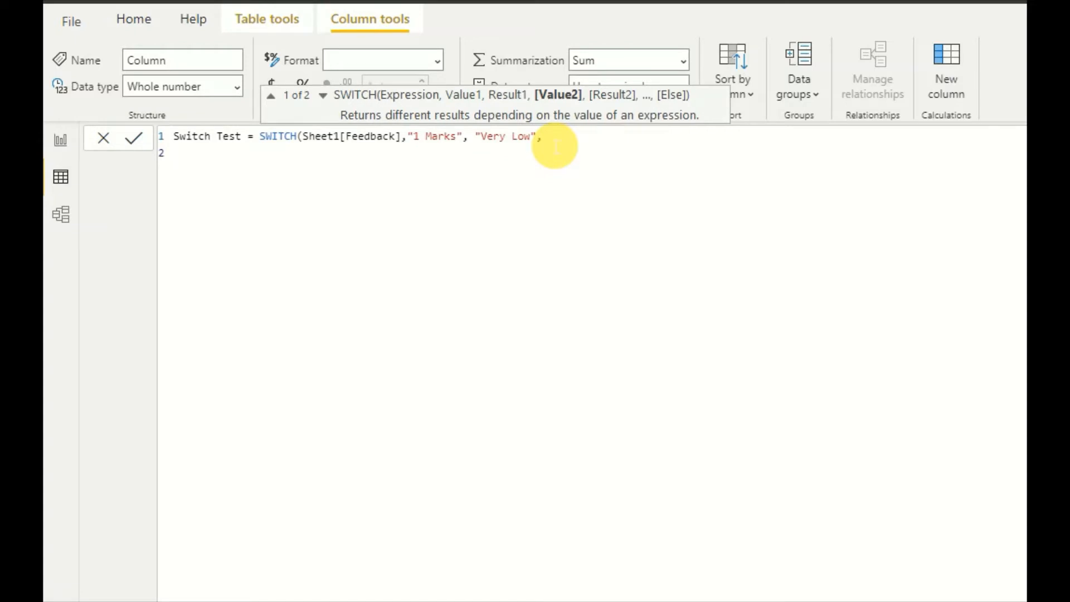
pyautogui.write('"2 Ma')
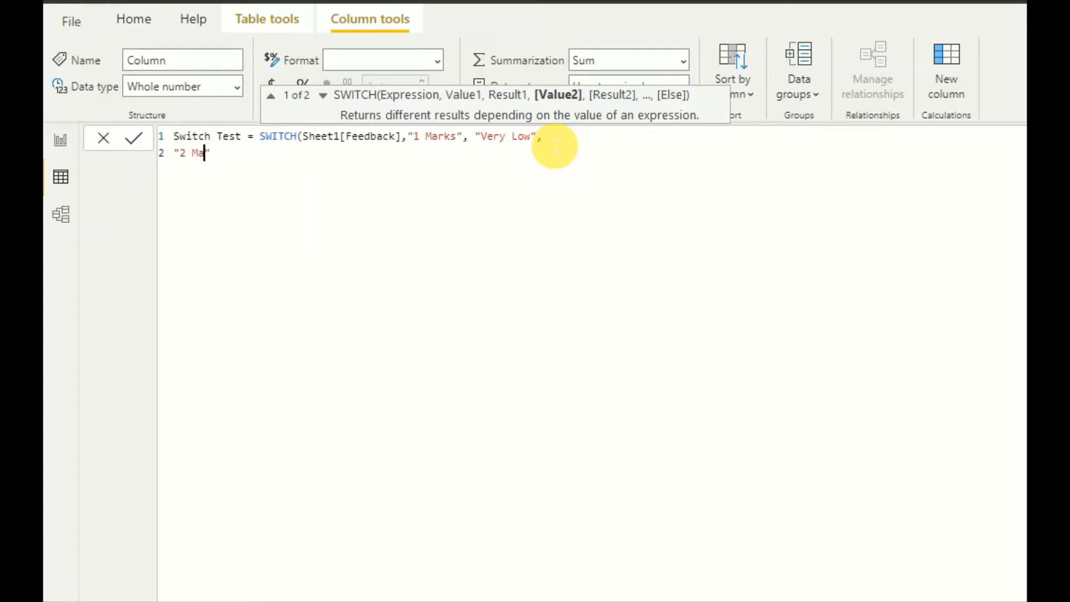
pyautogui.write('rks"')
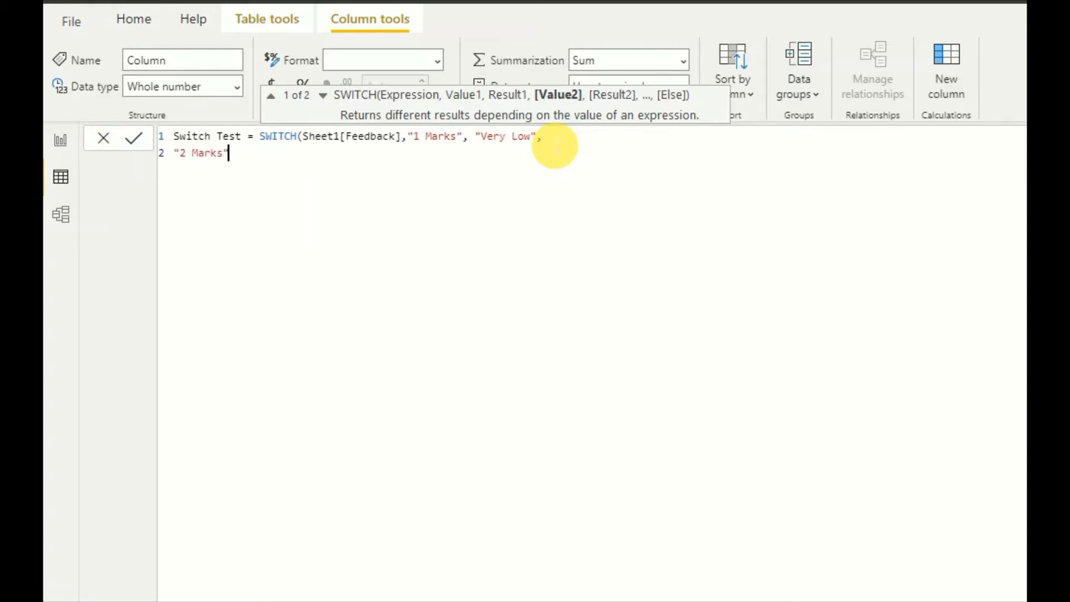
pyautogui.write(', ""')
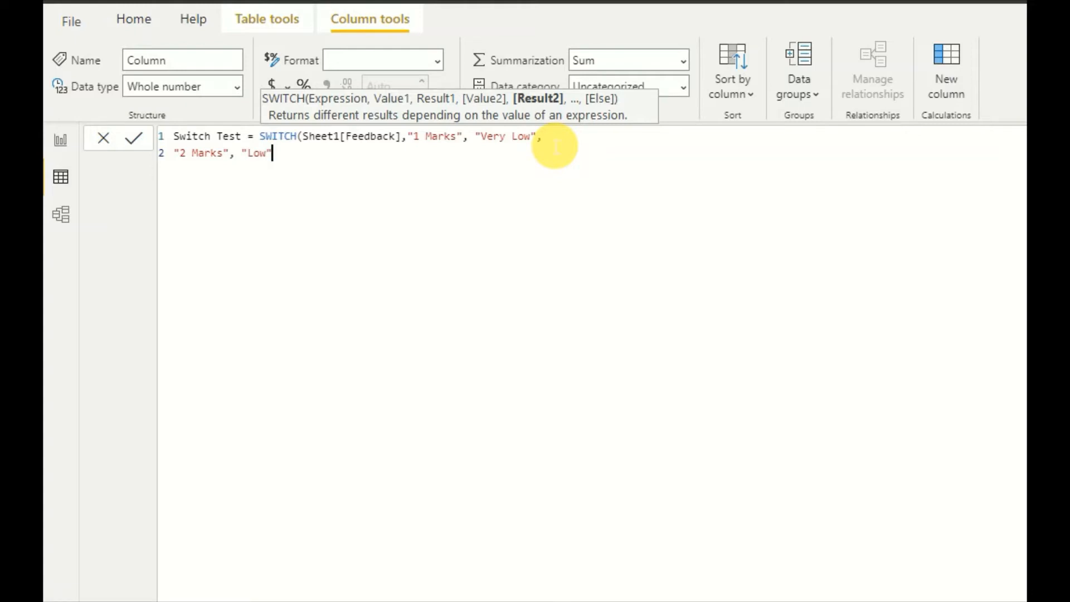
pyautogui.write(',')
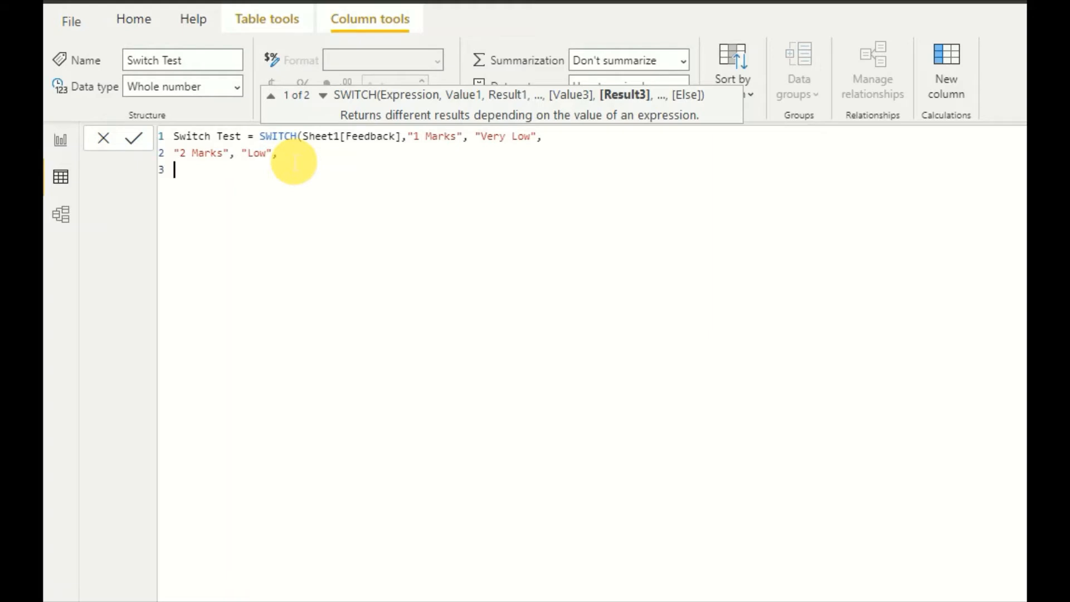
pyautogui.write('"2 Marks", "Low",')
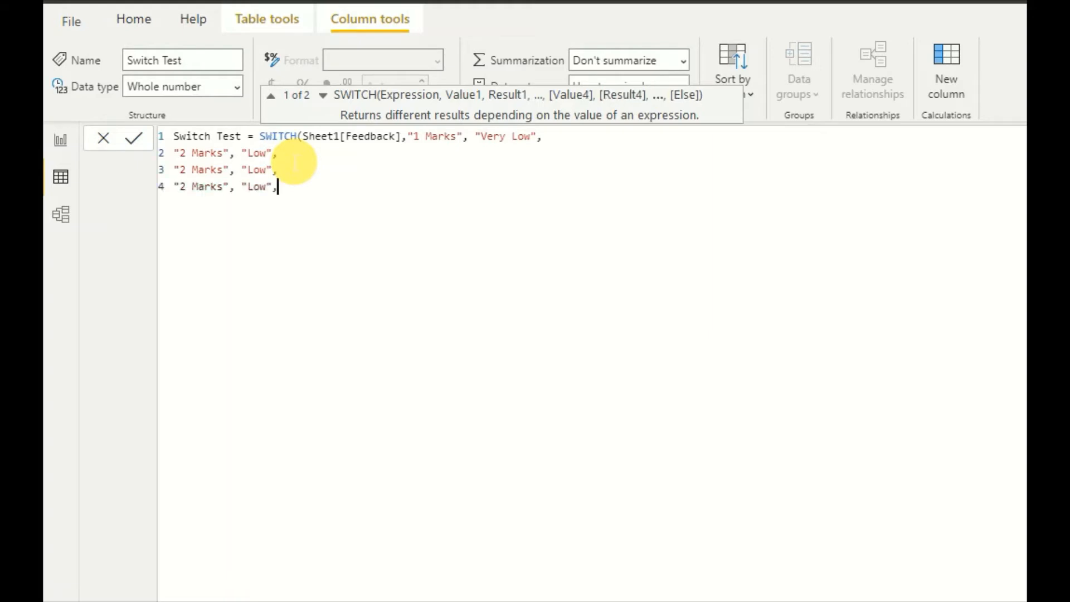
pyautogui.write('"2 Marks", "Low"')
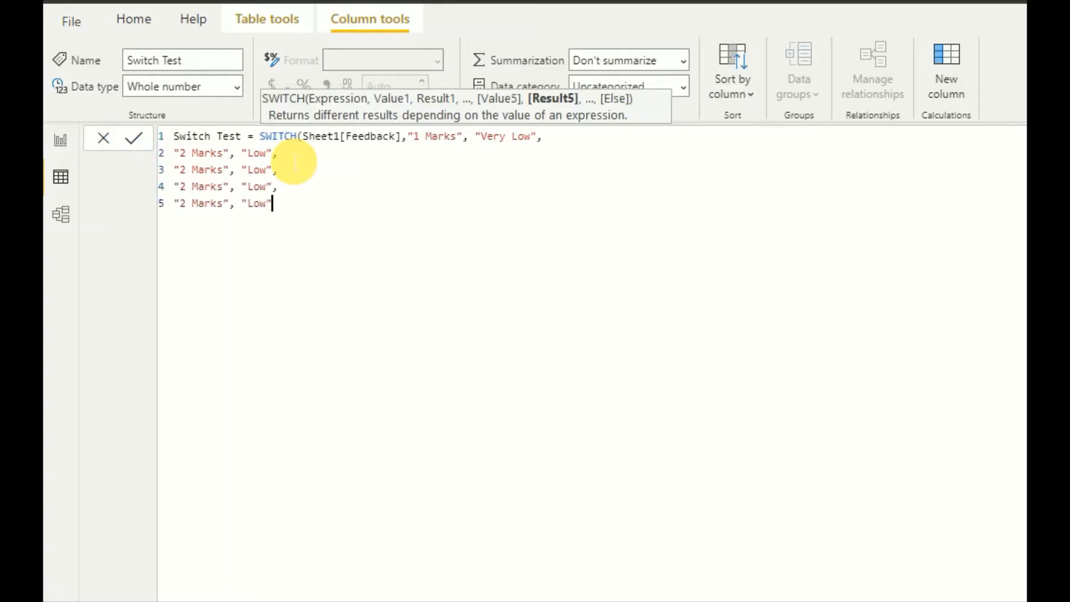
pyautogui.press('backspace')
pyautogui.write('3')
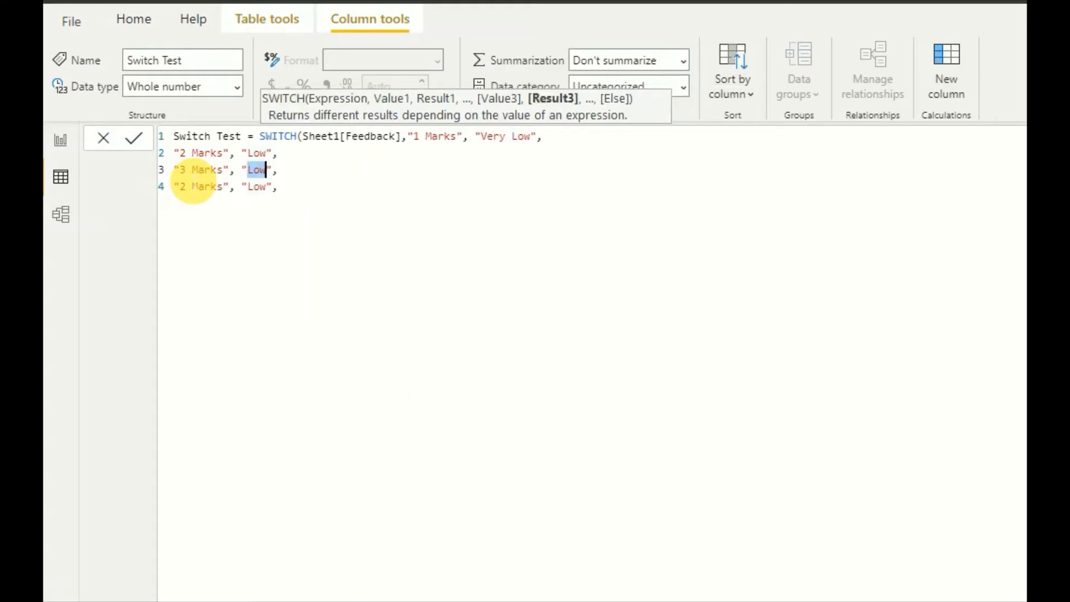
# - Finish the formula with "Average", "Good", the else value "Very Good" and the closing parenthesis
pyautogui.write('Average')
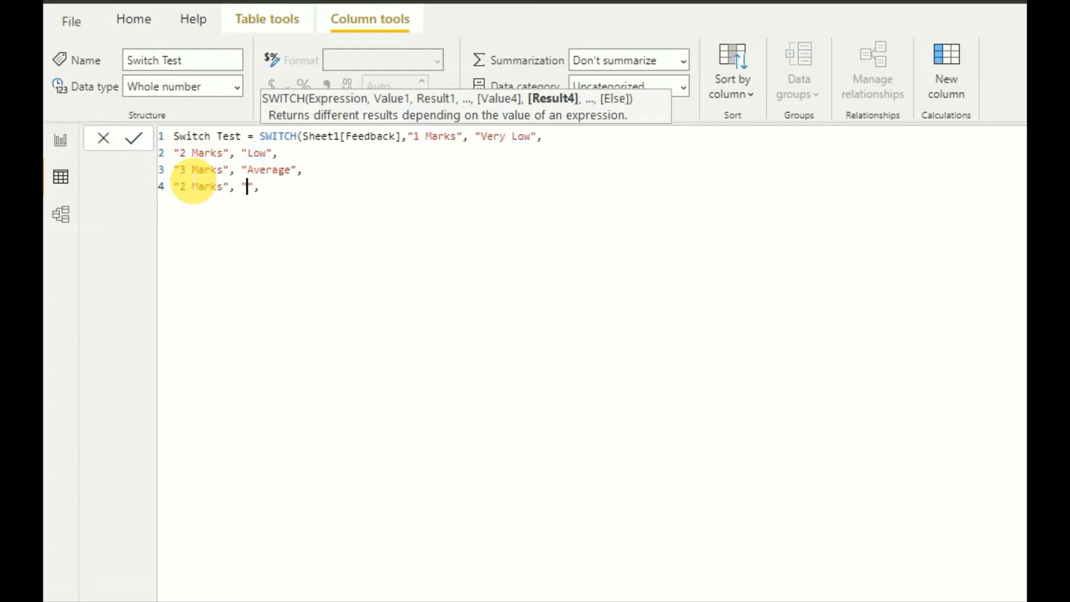
pyautogui.write('Good')
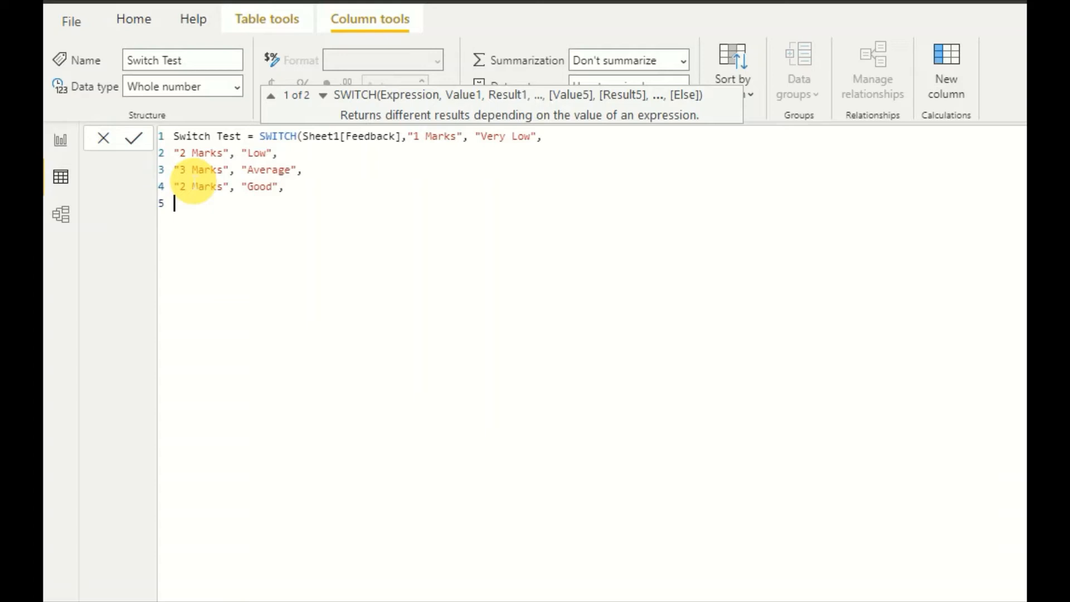
pyautogui.write('"Very GO')
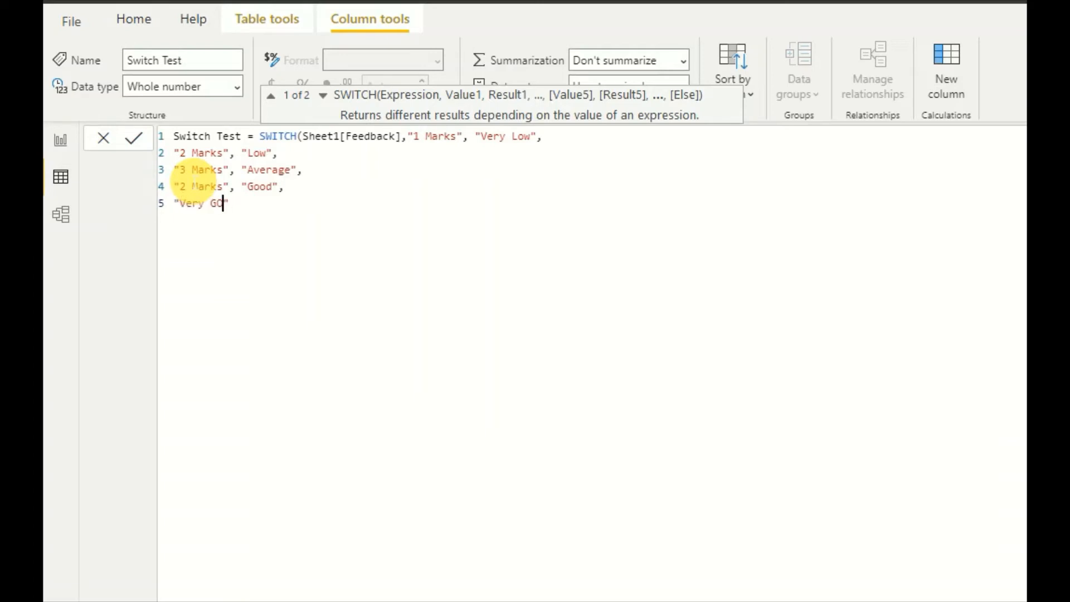
pyautogui.write('od"')
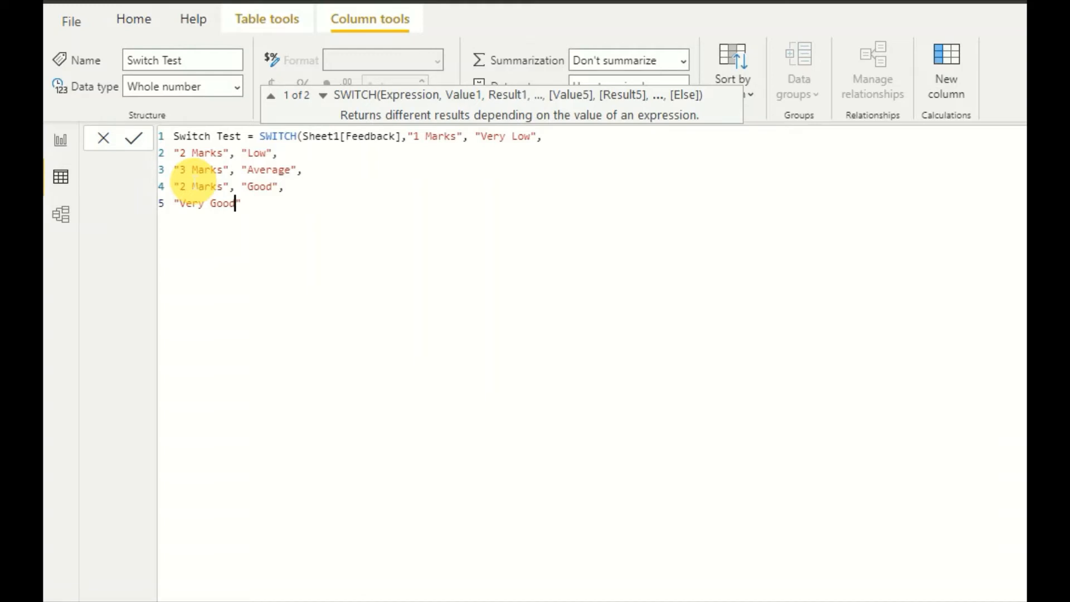
pyautogui.write(')')
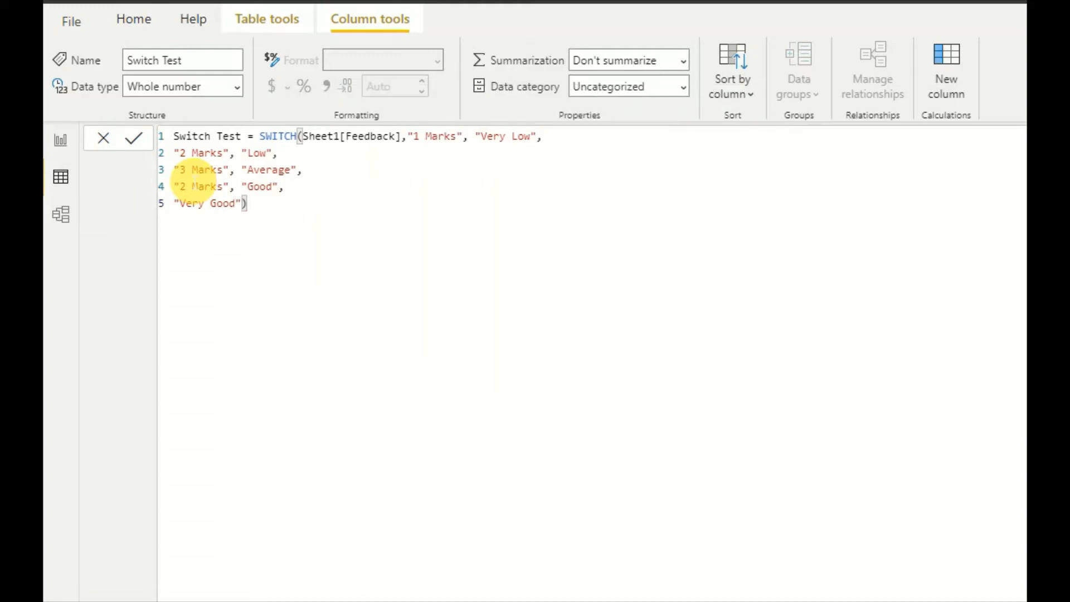
pyautogui.moveTo(189, 178)
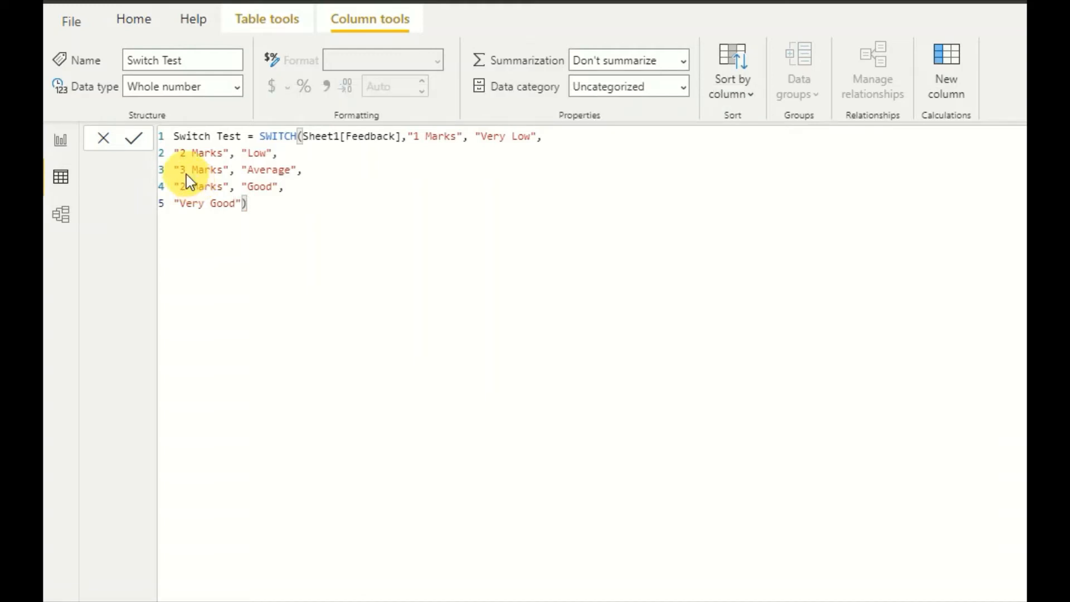
# - Commit the Switch Test formula and view the new ratings column in the data table
pyautogui.click(182, 86)
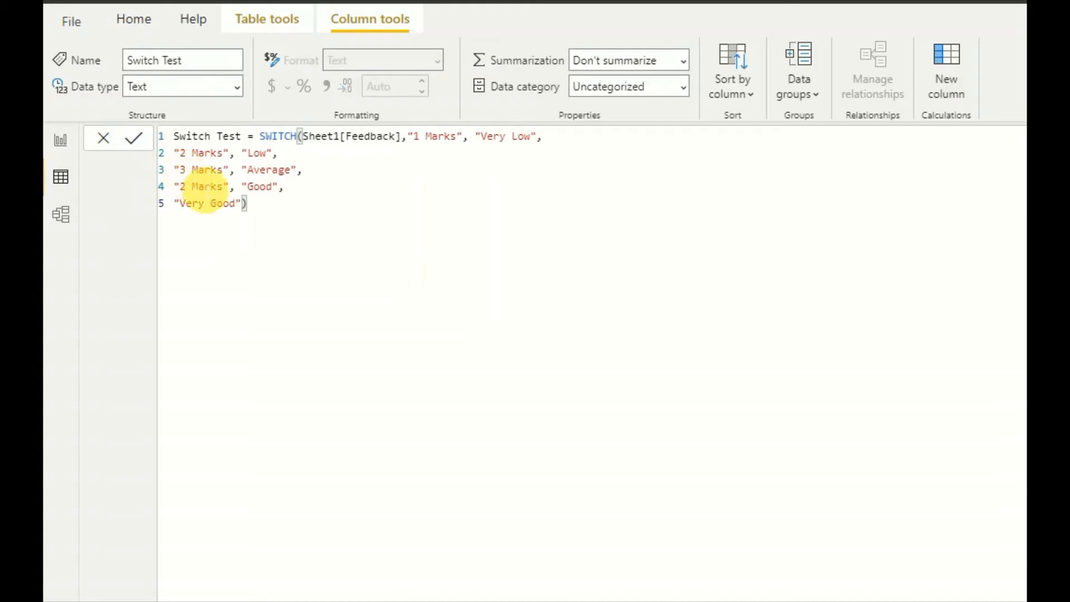
pyautogui.click(132, 138)
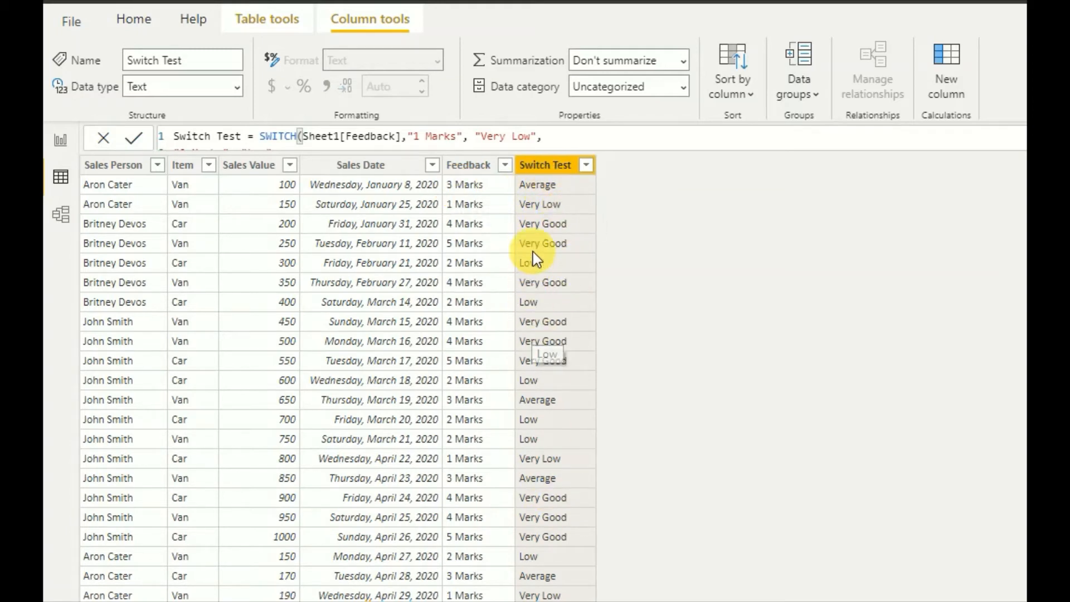
pyautogui.moveTo(308, 292)
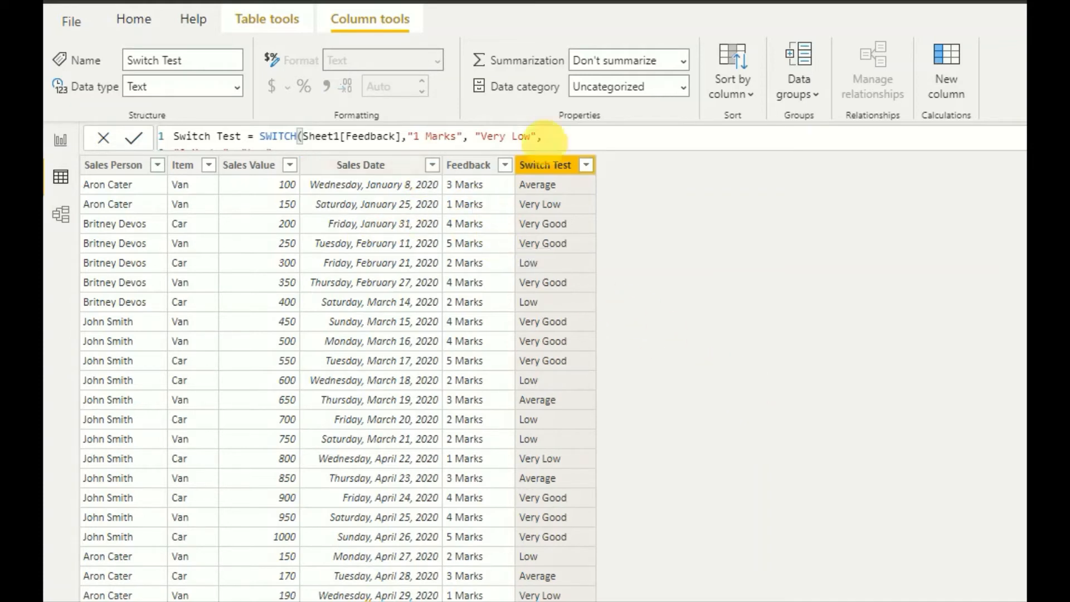
pyautogui.moveTo(267, 19)
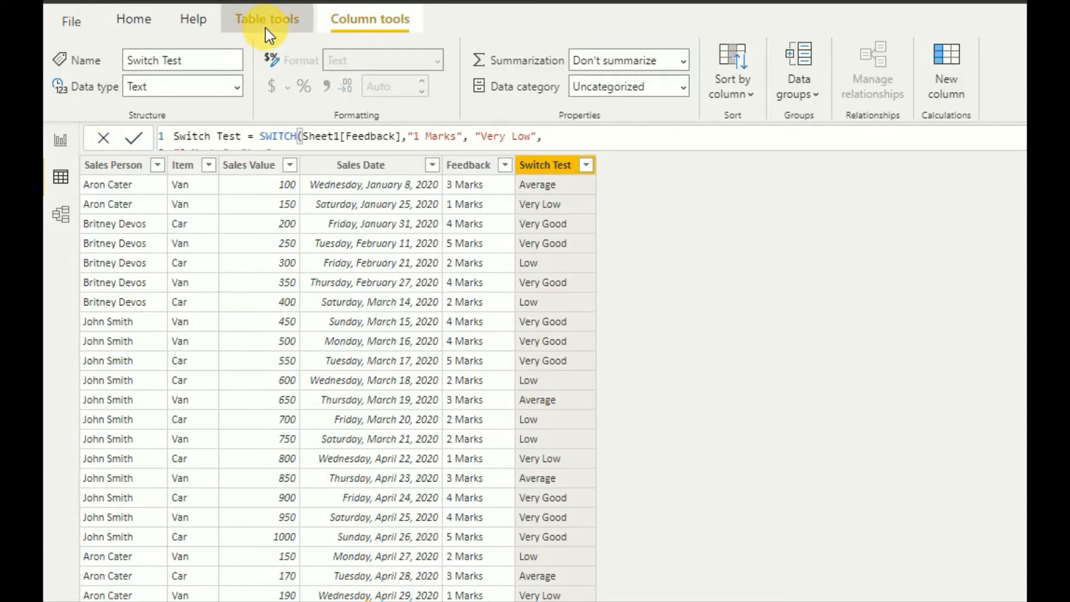
# - Add a new calculated column and start the formula Switch Test 2 = SWITCH(TRUE(),
pyautogui.click(267, 19)
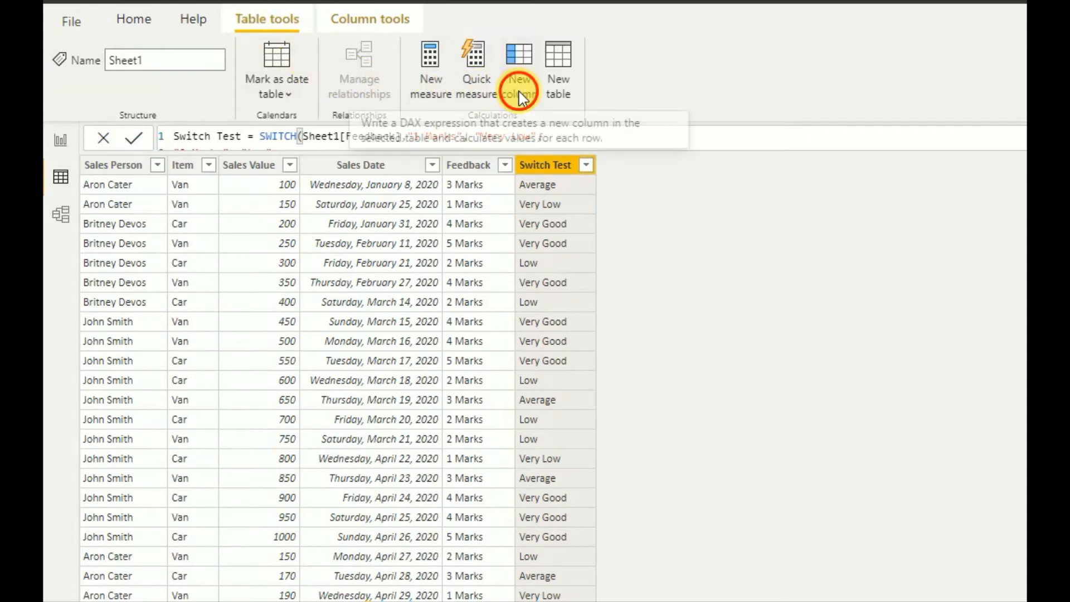
pyautogui.click(518, 68)
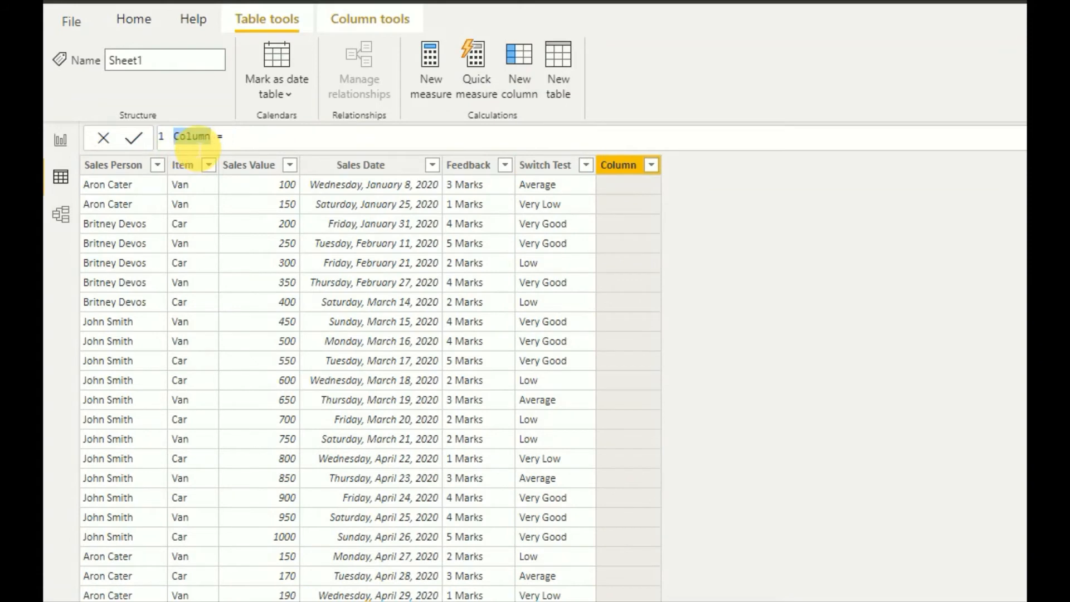
pyautogui.write('Switch Test 2 =')
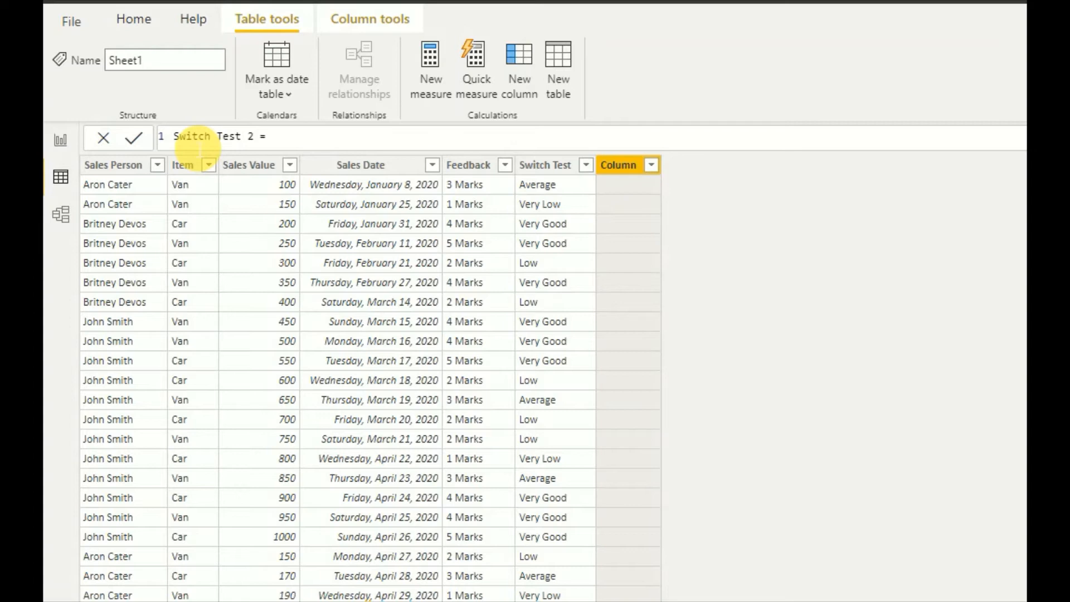
pyautogui.write('SWITCH(')
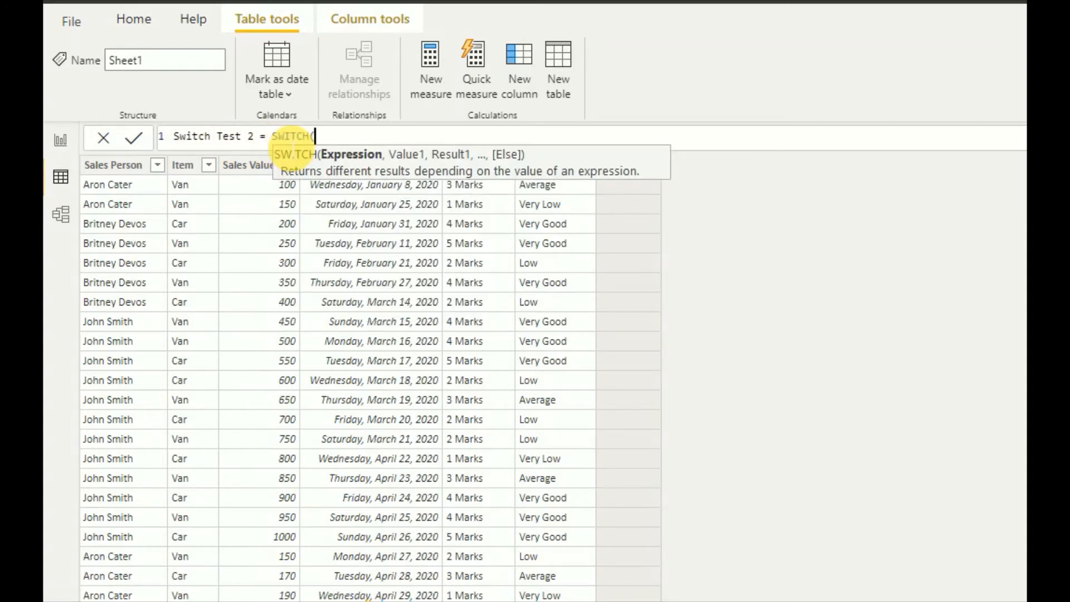
pyautogui.write('TRUE')
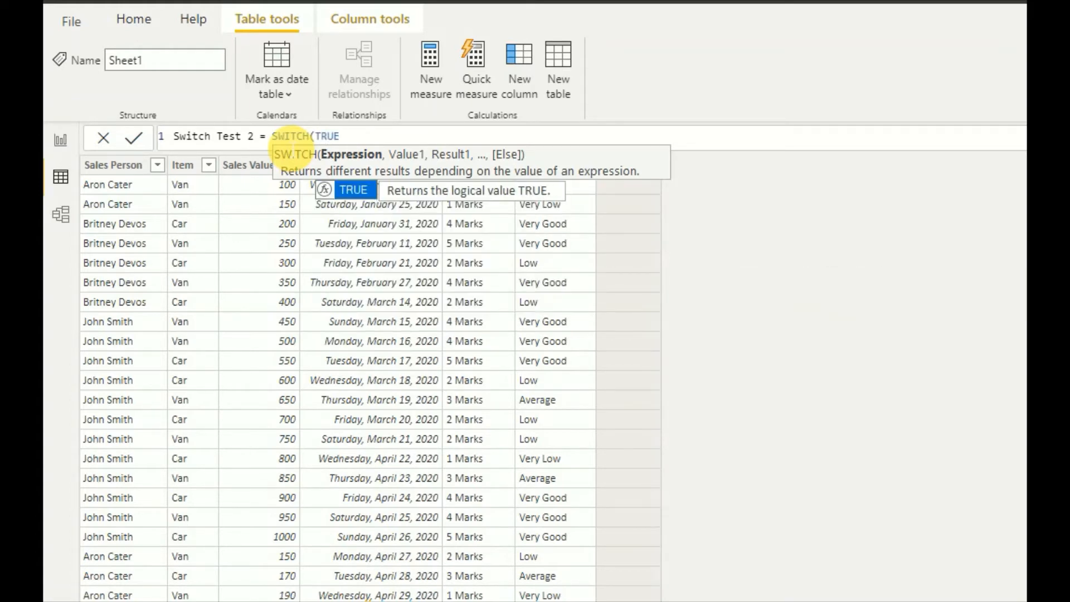
pyautogui.write('(),')
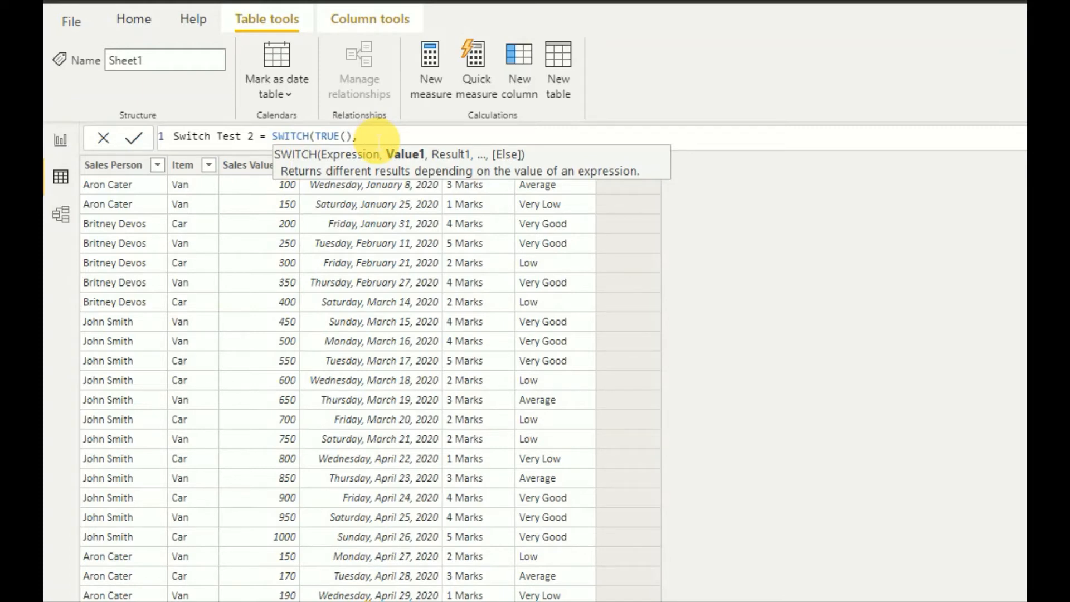
# - Enter the condition Sales Value > 200 returning "Better"
pyautogui.write('SALE')
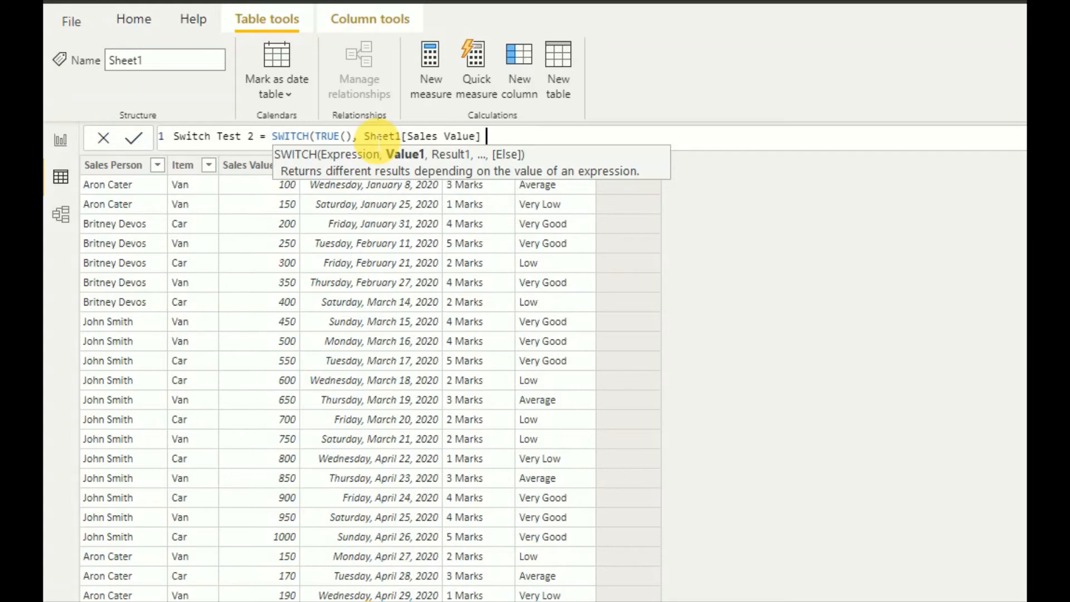
pyautogui.write('> 20')
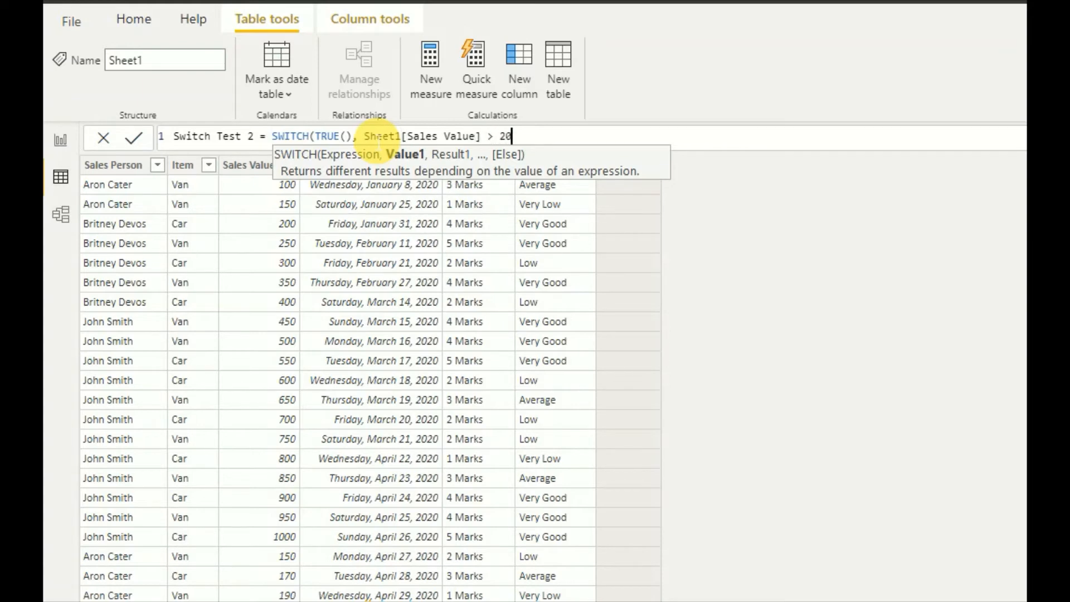
pyautogui.write('0,')
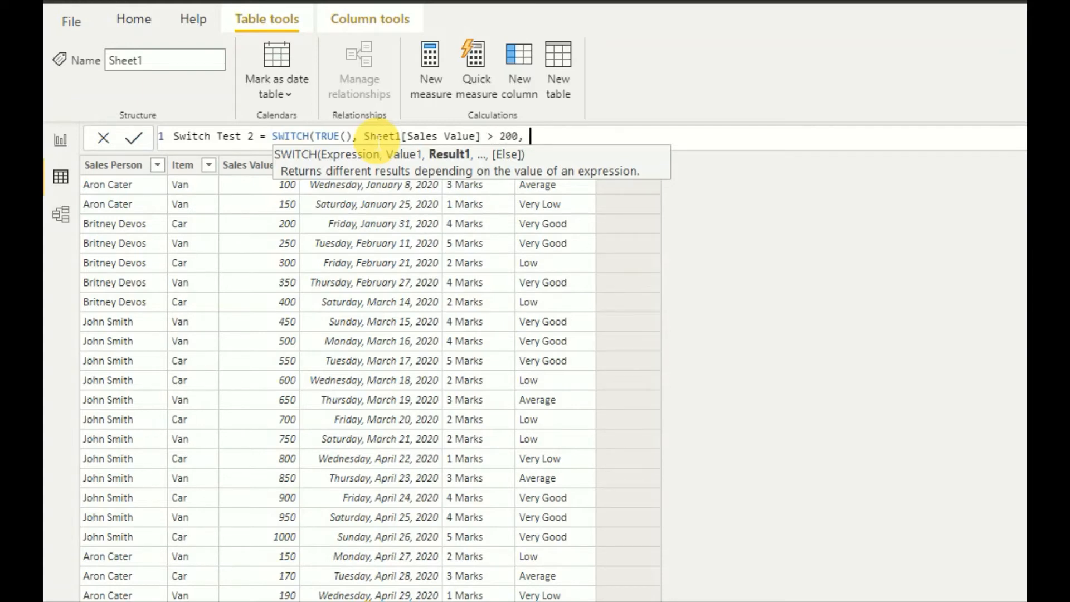
pyautogui.write('"')
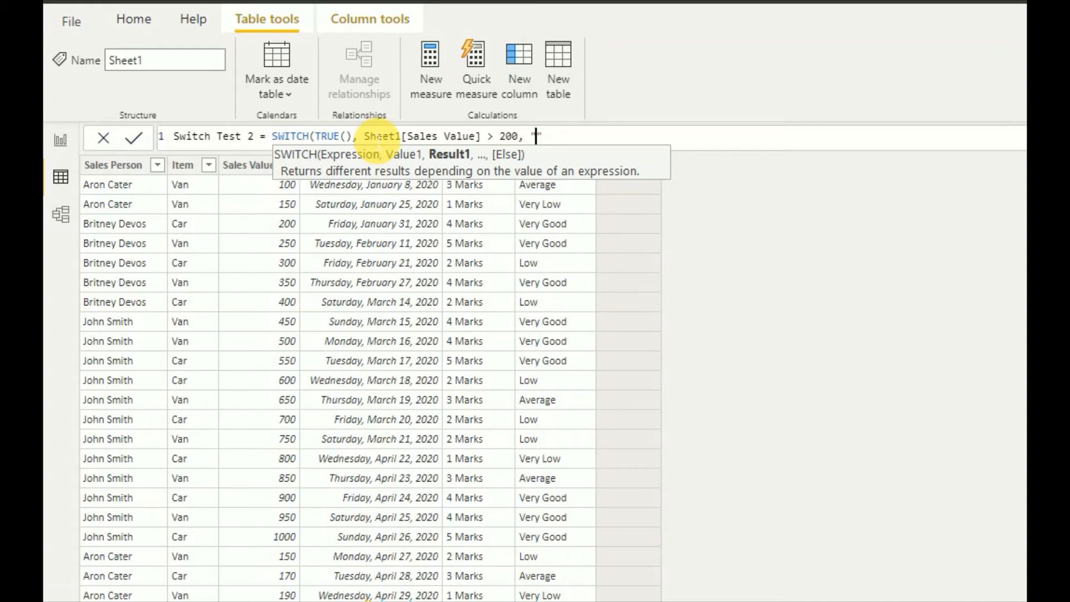
pyautogui.write('Better')
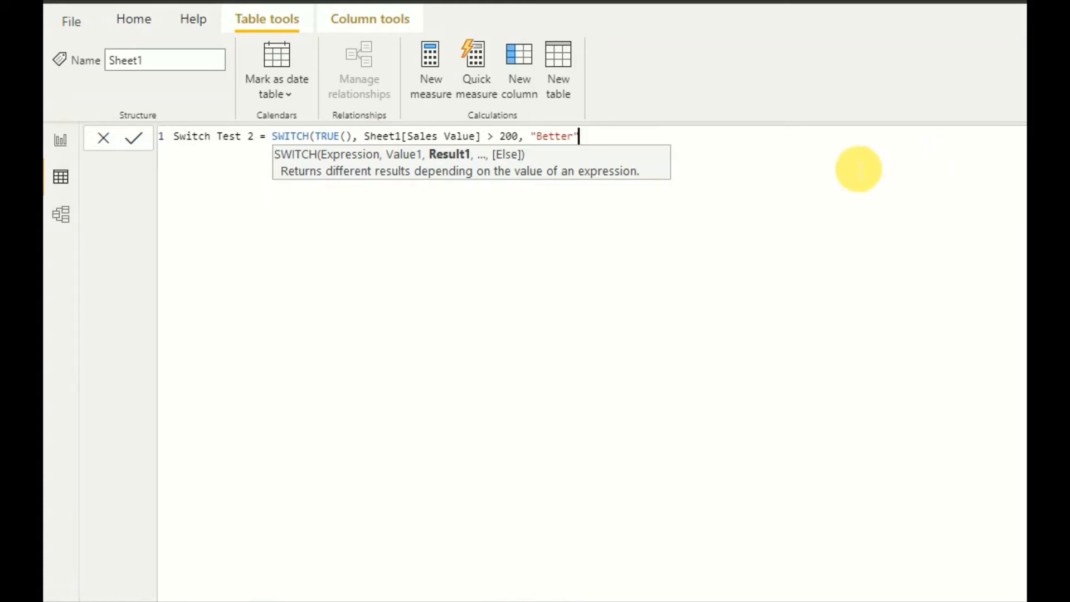
pyautogui.write(',')
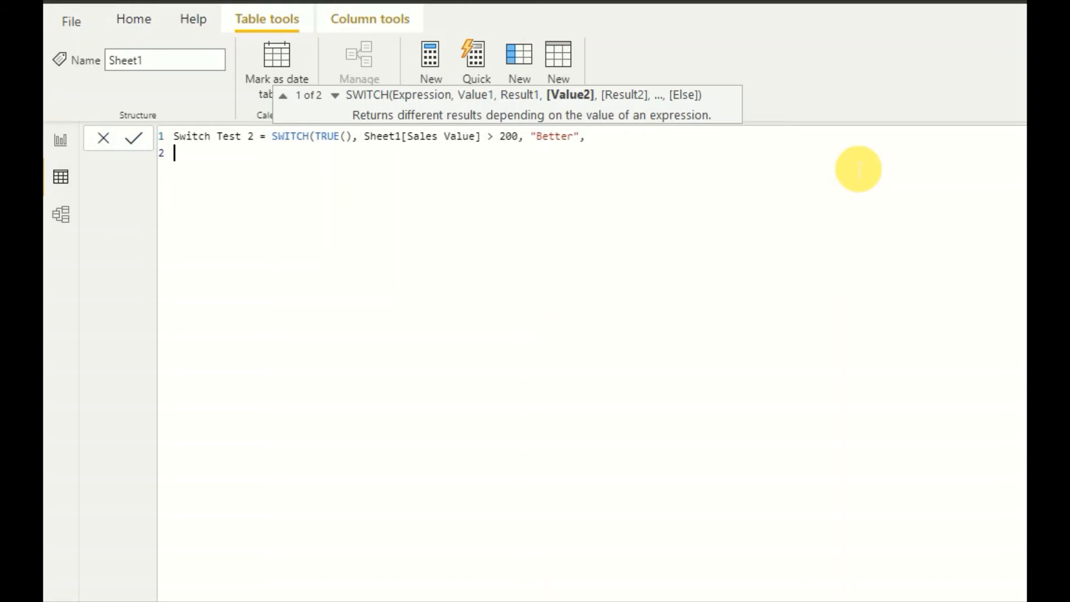
# - Enter the condition Feedback = "2 Marks" returning "Low", then begin a SEARCH( on a new line
pyautogui.write('Sheet1[Feedback] =')
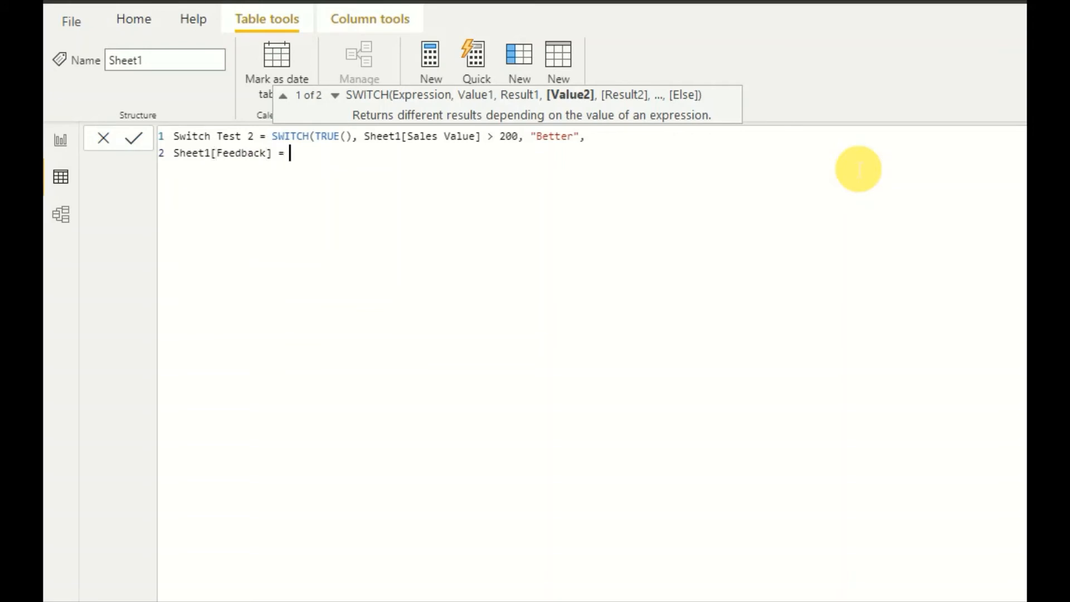
pyautogui.write('"2 Marks"')
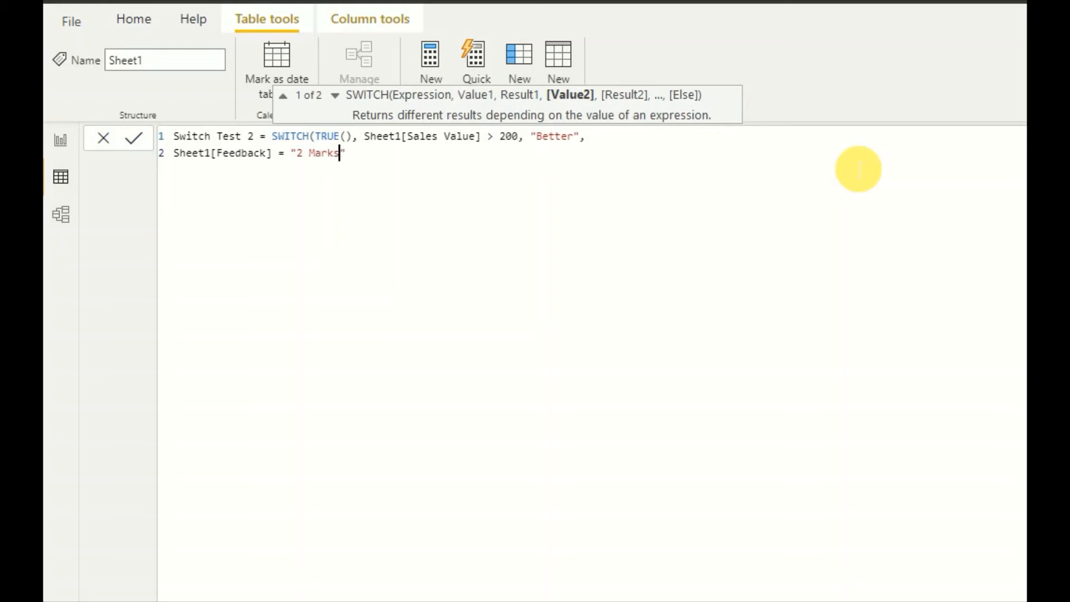
pyautogui.write(',')
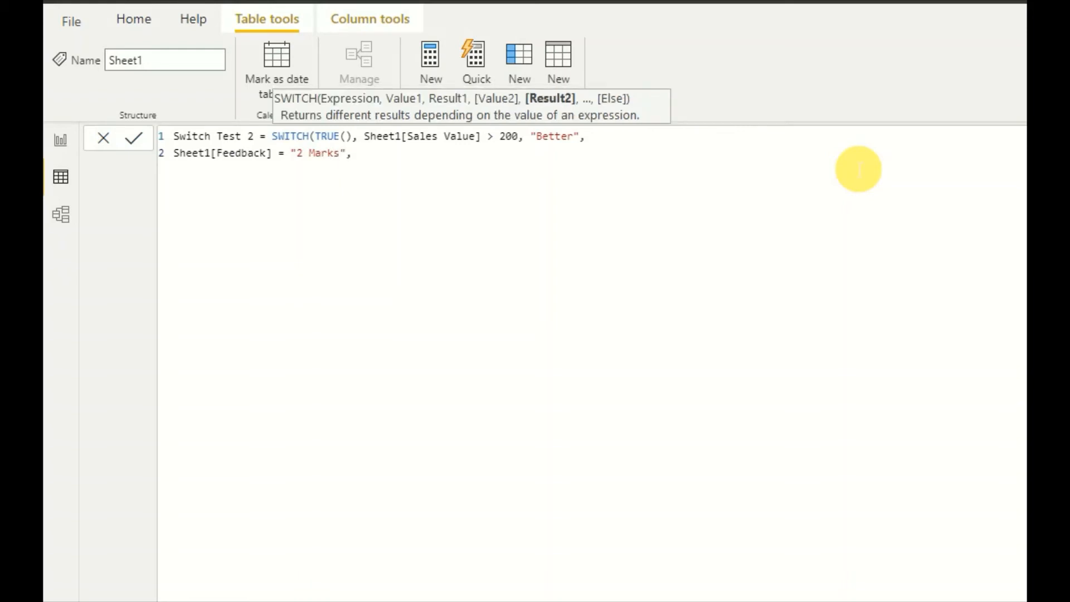
pyautogui.write('"')
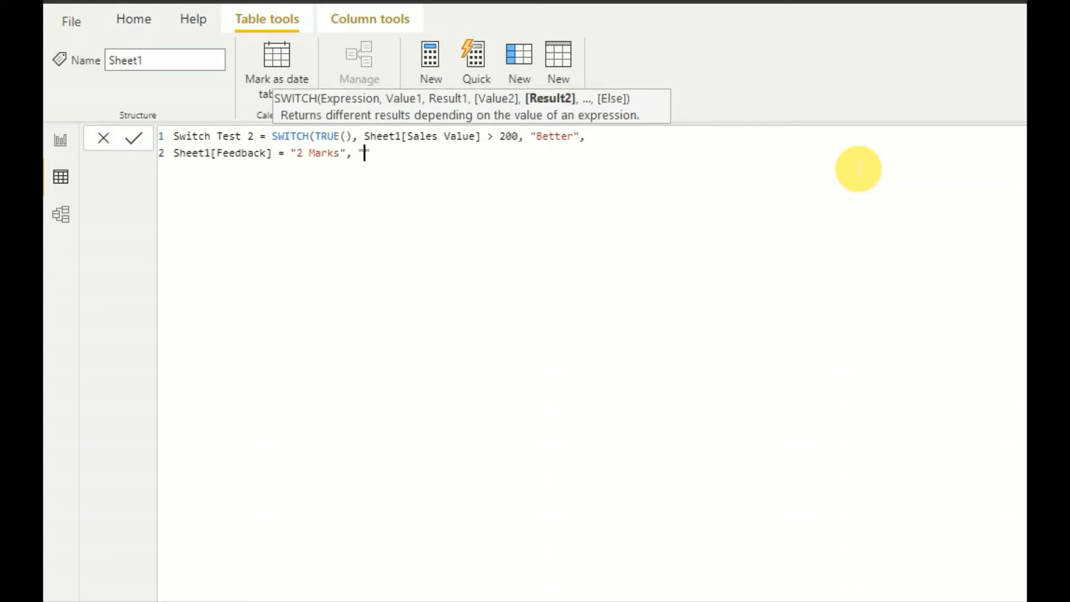
pyautogui.write('Low')
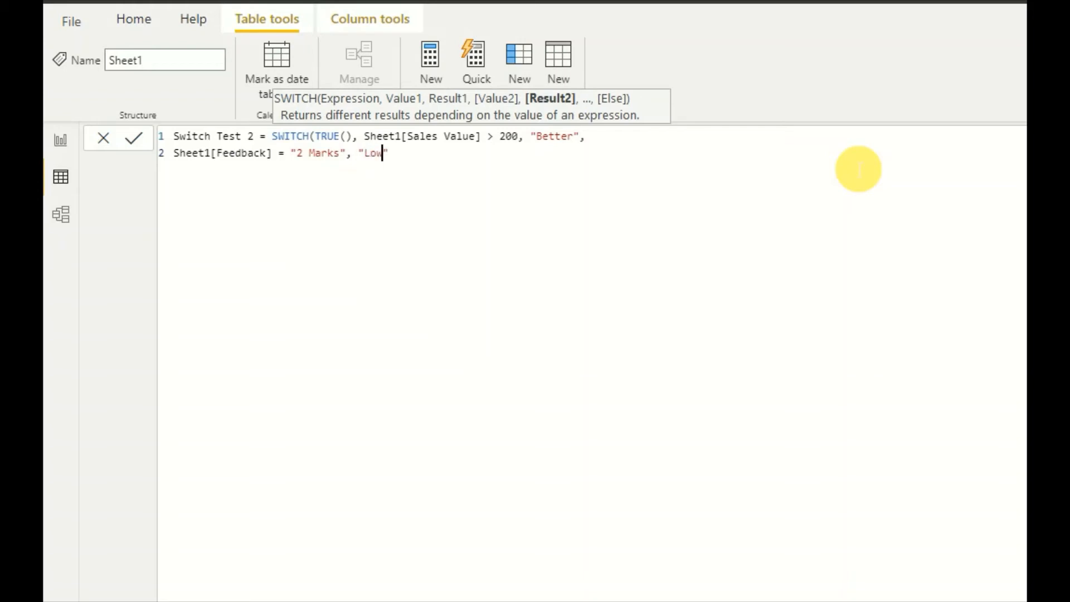
pyautogui.write(',')
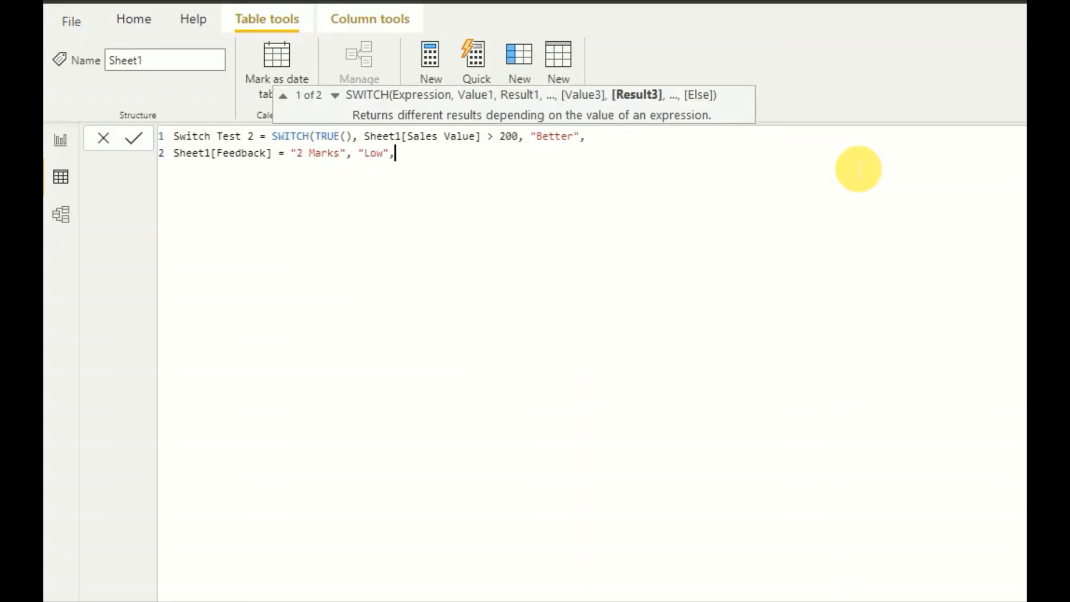
pyautogui.press('Enter')
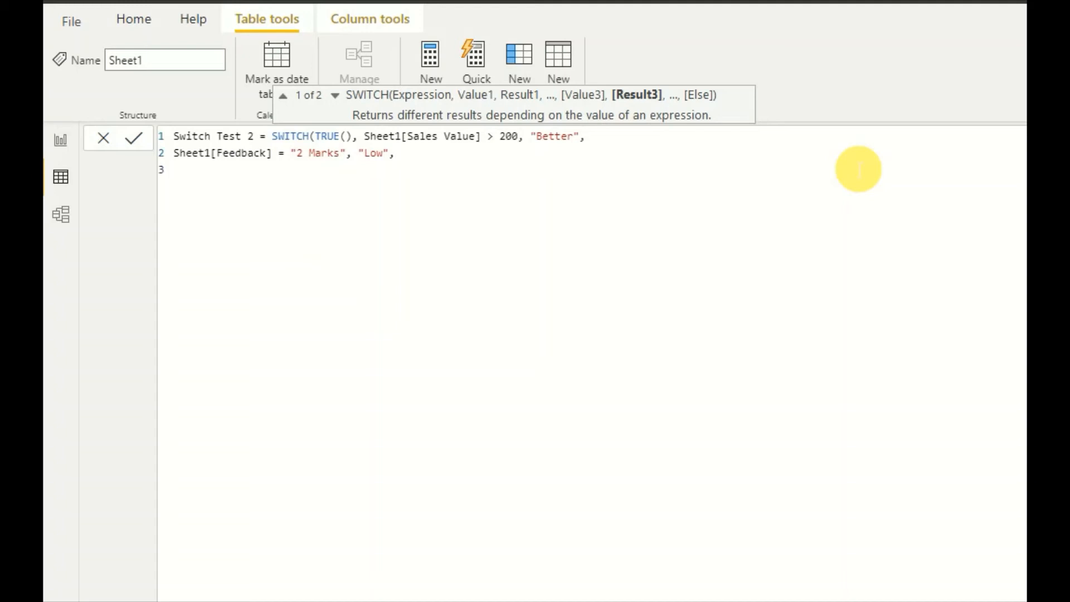
pyautogui.write('SEARCH("5')
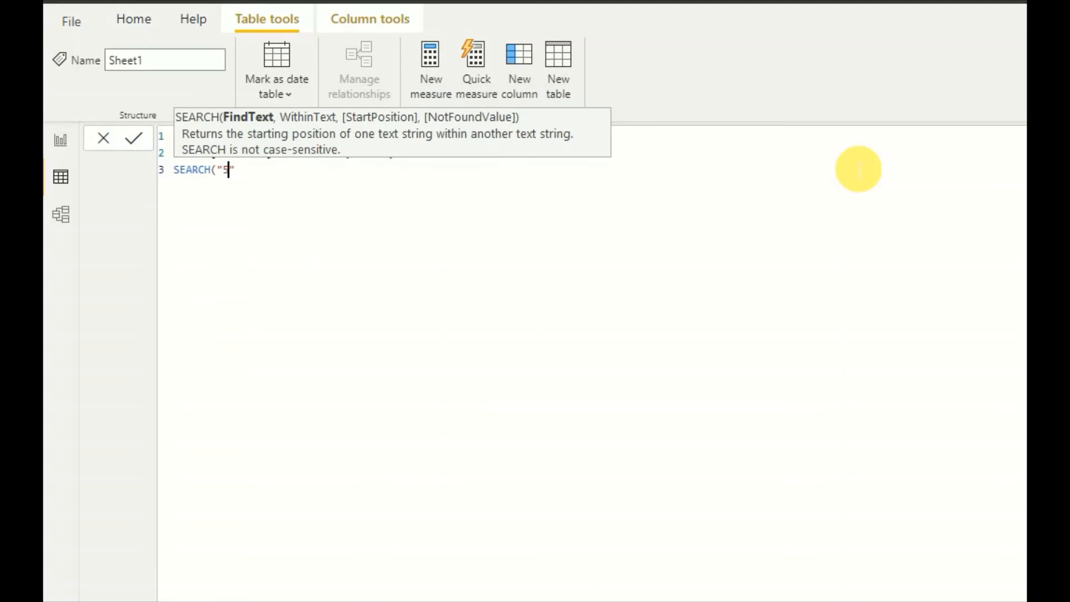
# - Complete the condition SEARCH("5",Sheet1[Feedback],1,0) = 1 returning "Great"
pyautogui.write('"')
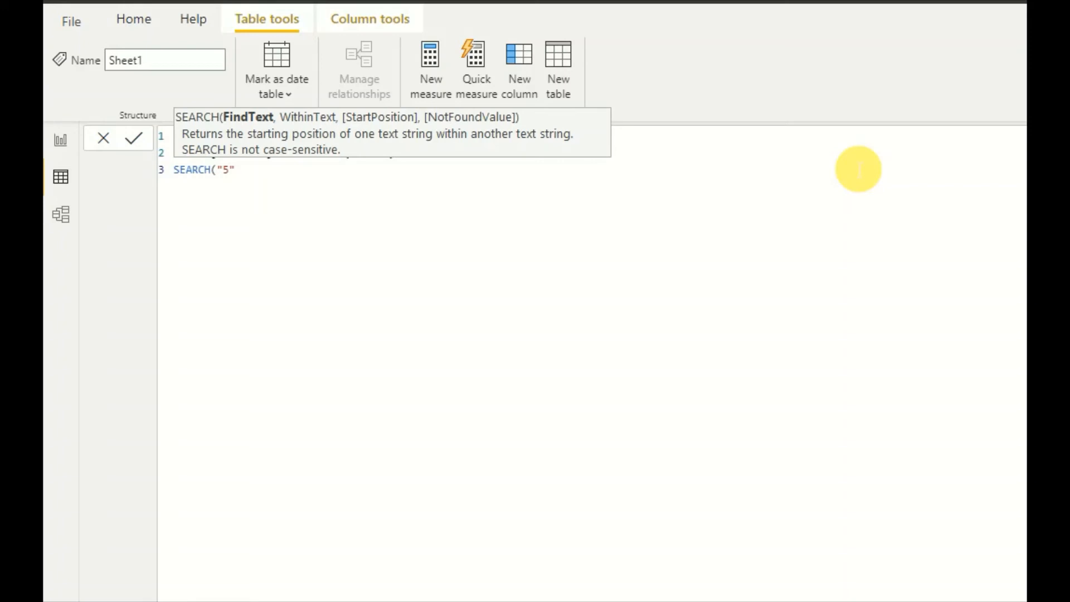
pyautogui.write(',Sheet1[Feedback')
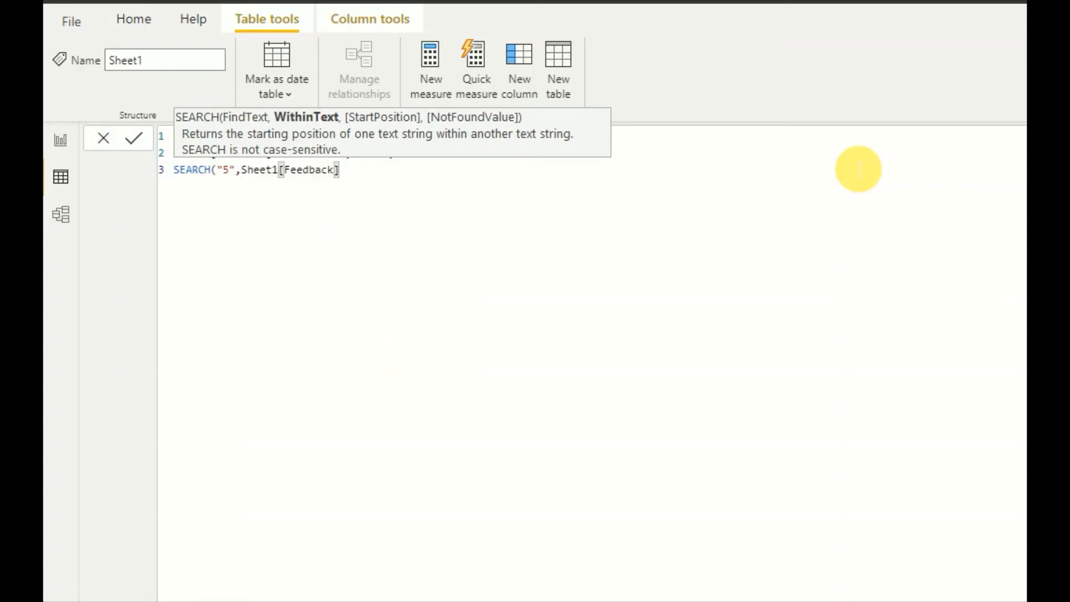
pyautogui.write(',1')
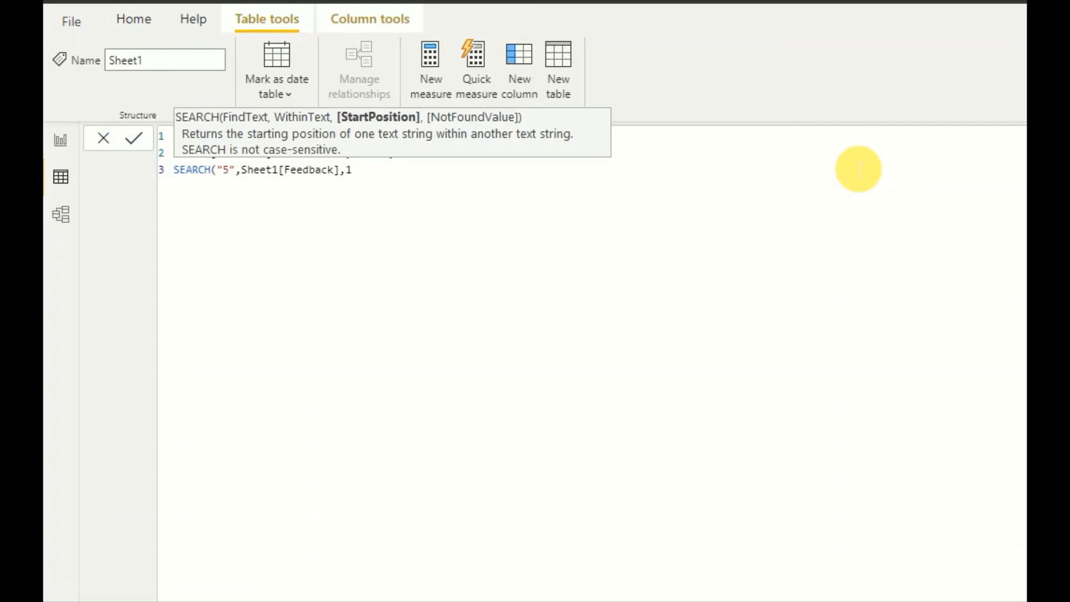
pyautogui.write(',')
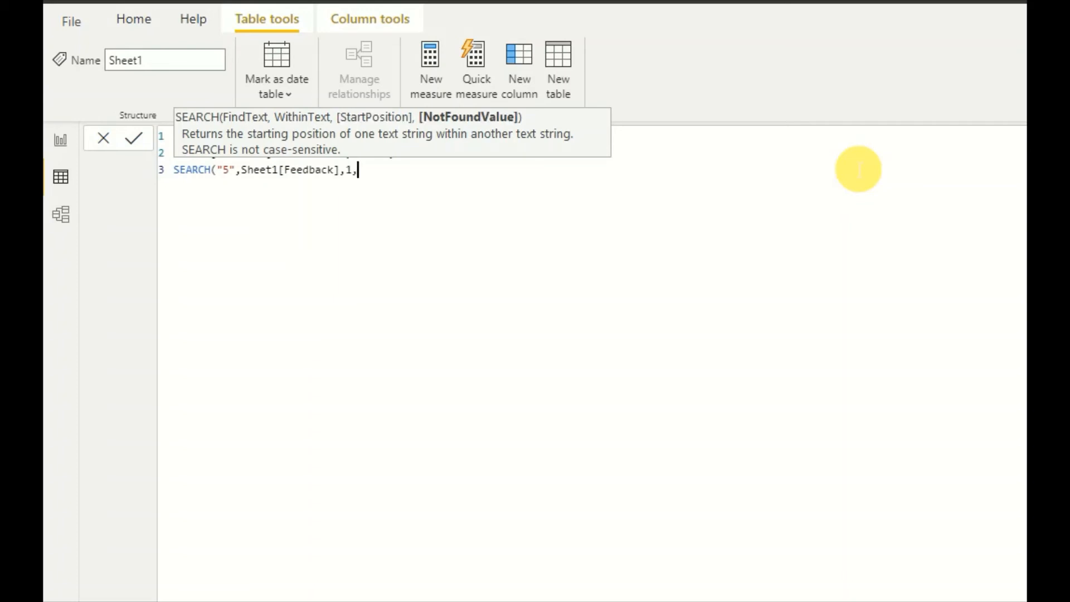
pyautogui.write('0')
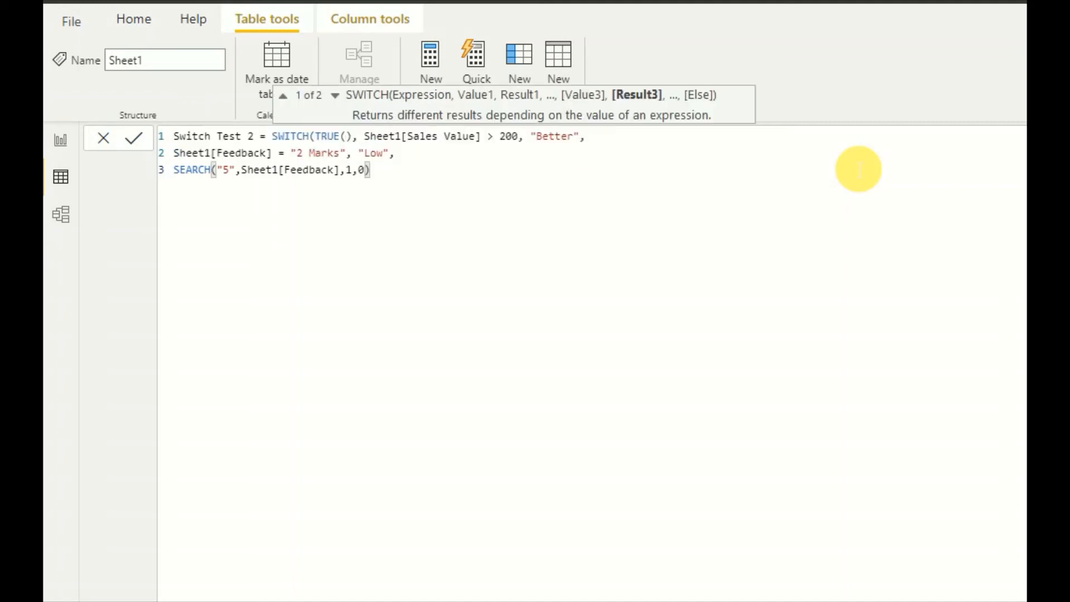
pyautogui.write('= 1')
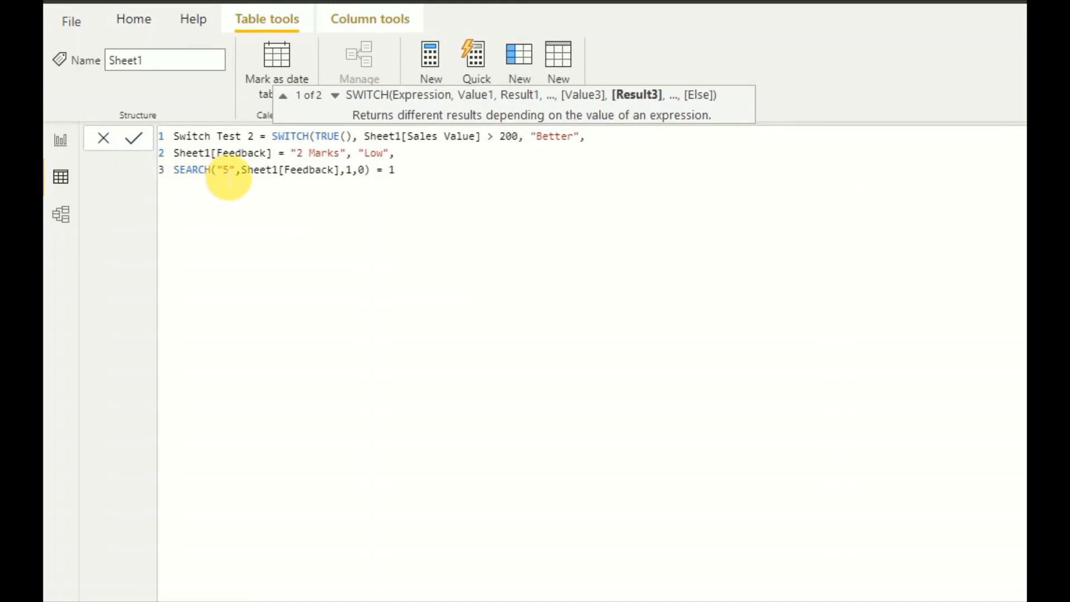
pyautogui.moveTo(418, 179)
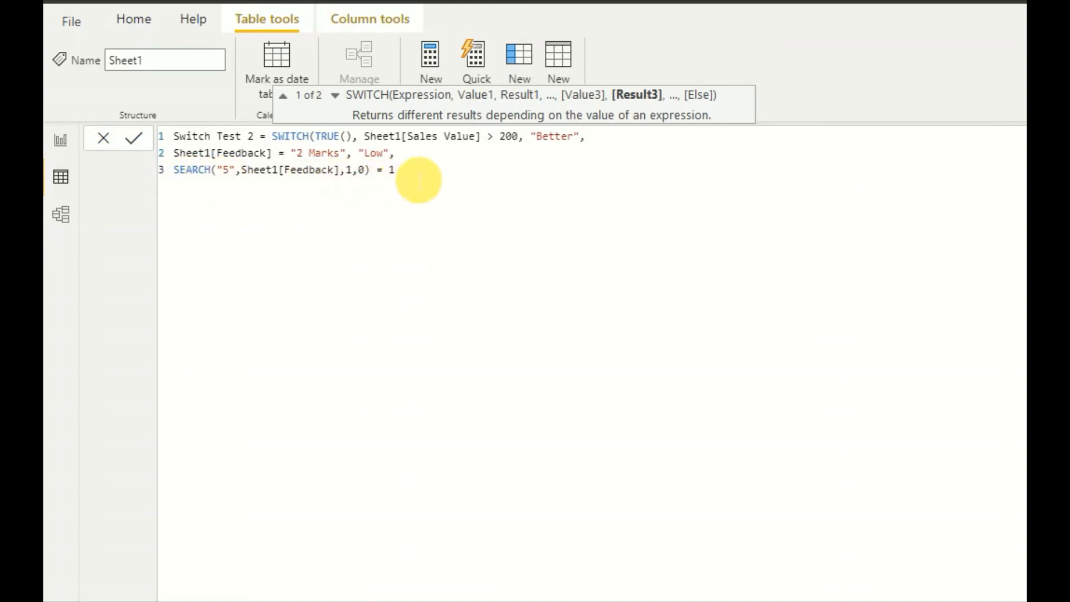
pyautogui.write(',')
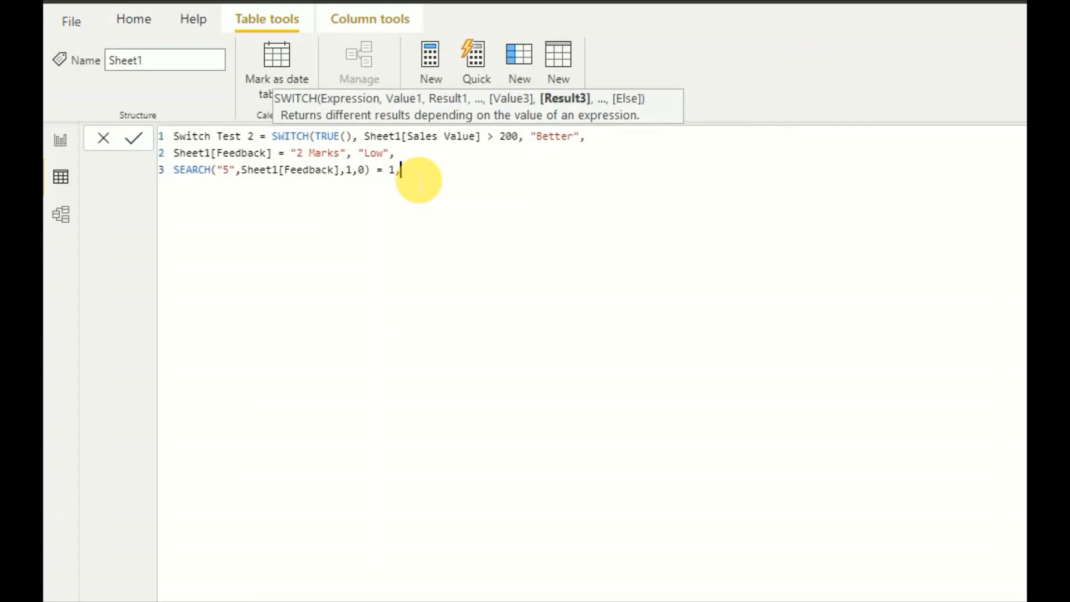
pyautogui.write('""')
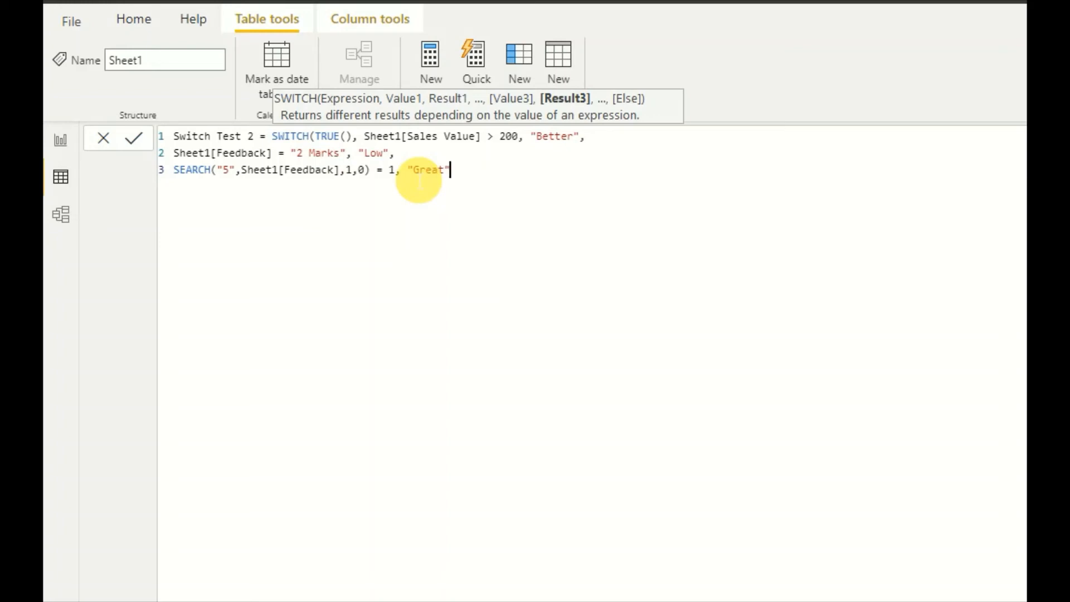
# - Add the else value "Unknown" on a new line to finish the SWITCH formula
pyautogui.write(',')
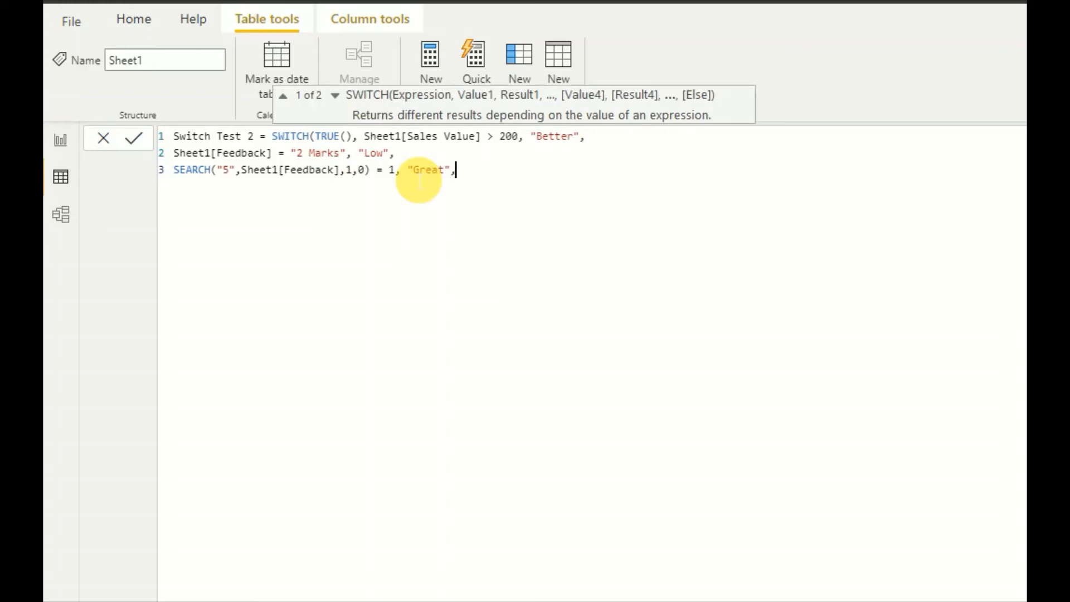
pyautogui.press('Enter')
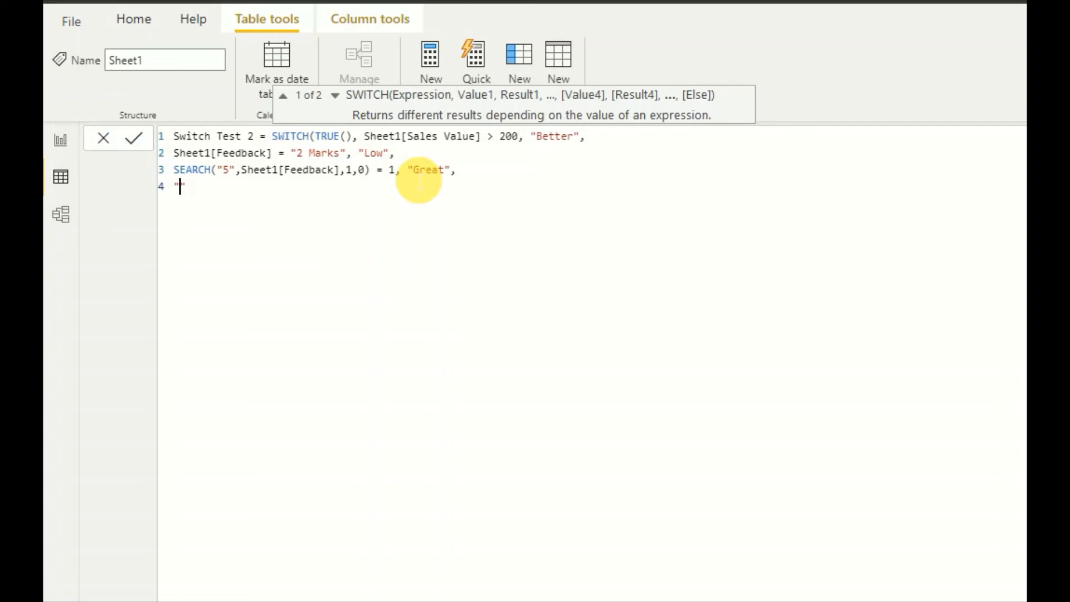
pyautogui.write('Uni')
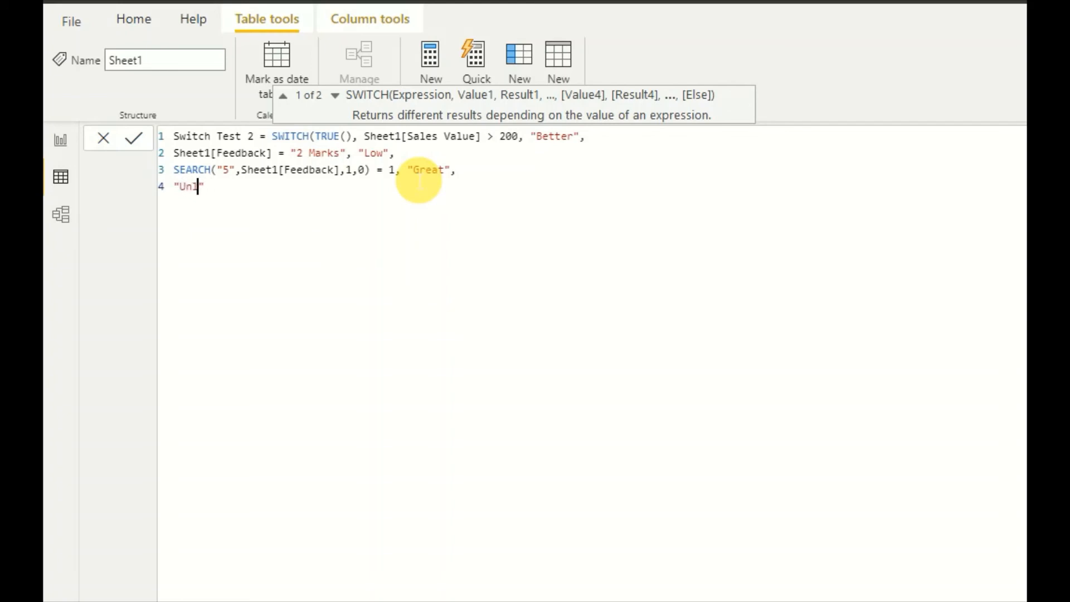
pyautogui.write('known"')
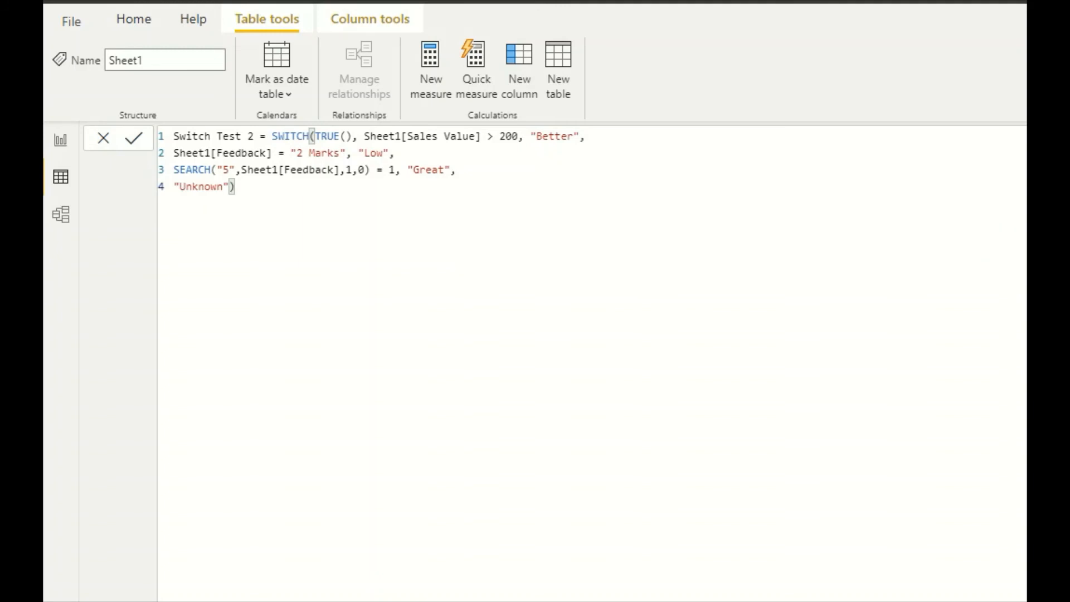
# - Commit Switch Test 2, review its Better/Low/Unknown values and inspect the 200 threshold and table name in the formula
pyautogui.click(134, 139)
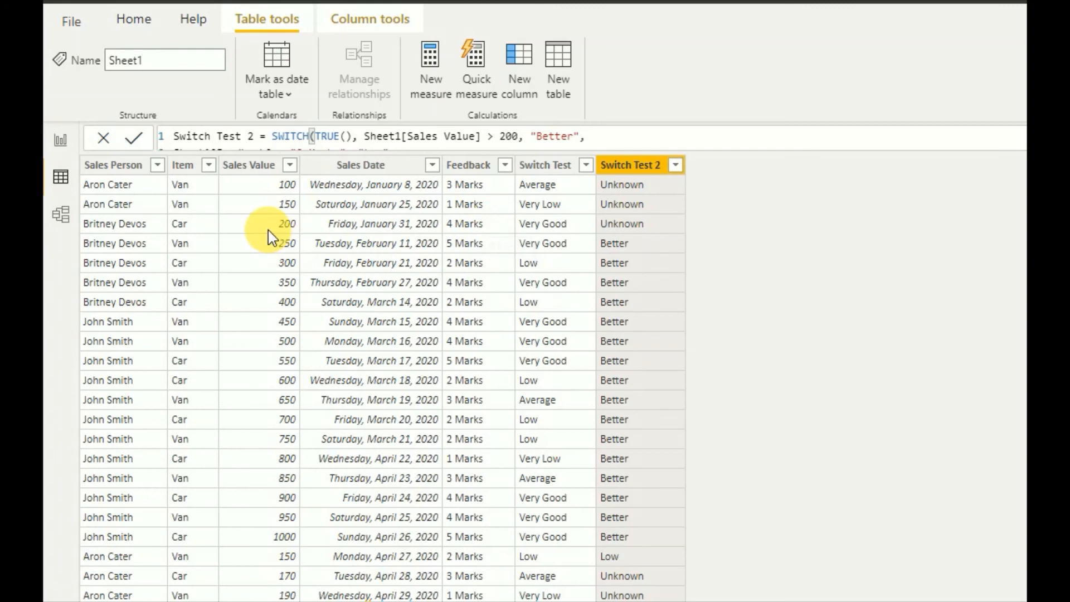
pyautogui.moveTo(737, 153)
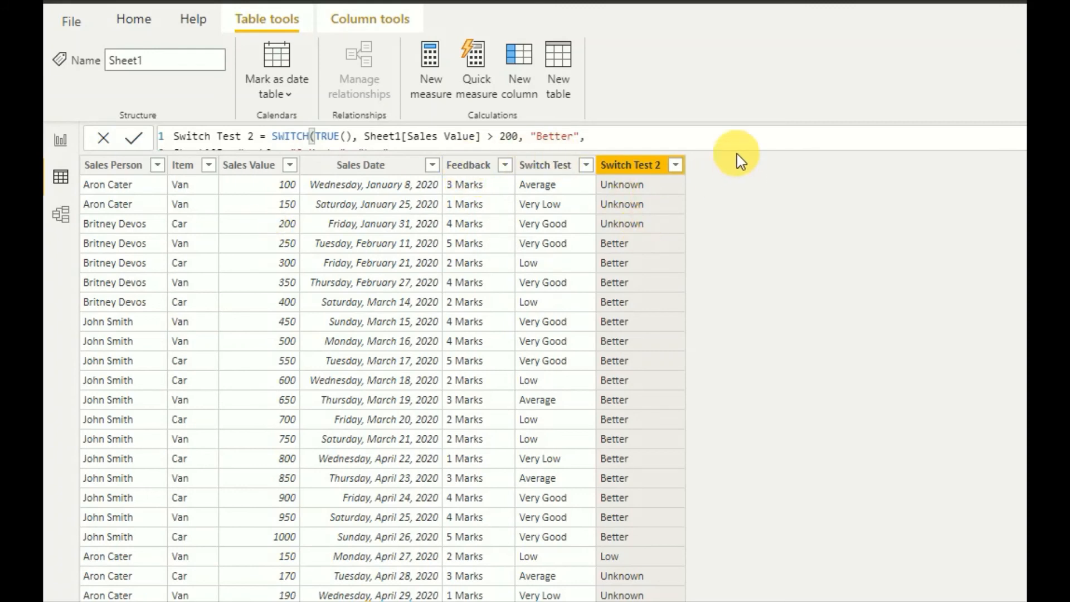
pyautogui.click(545, 165)
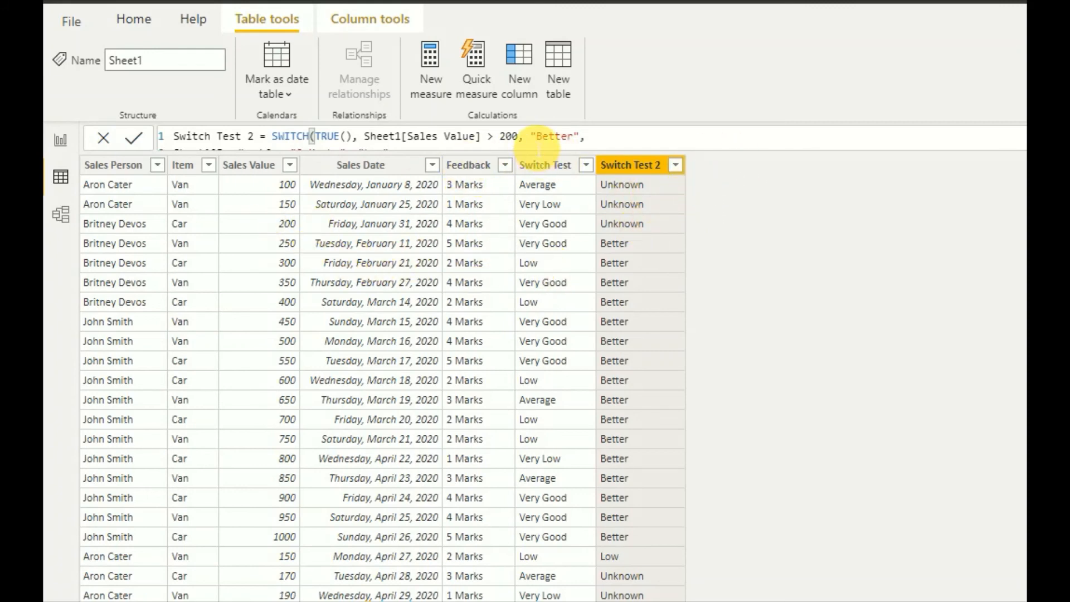
pyautogui.doubleClick(504, 136)
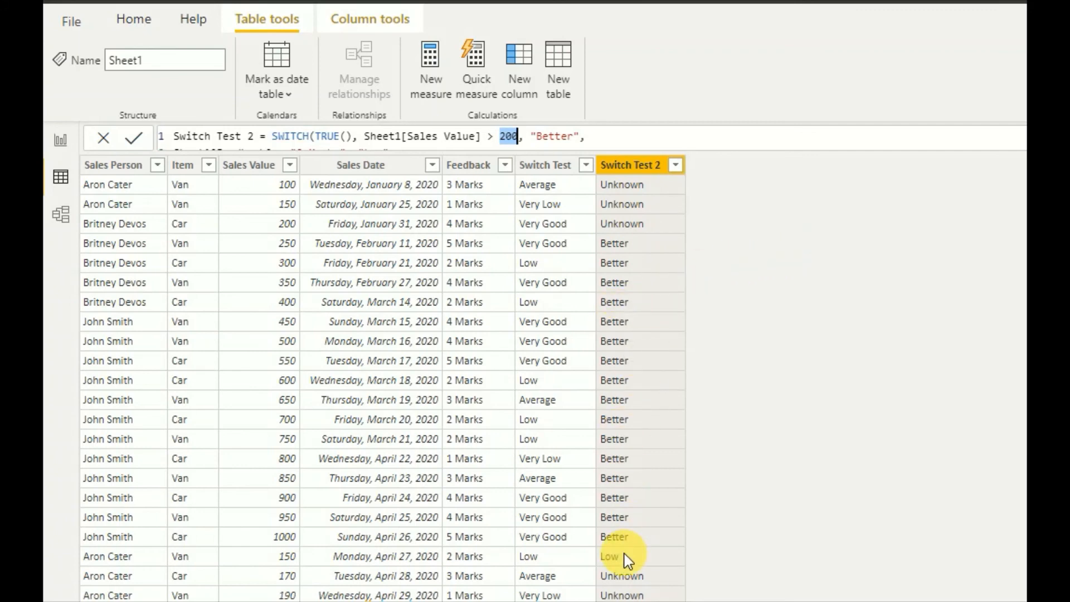
pyautogui.moveTo(629, 563)
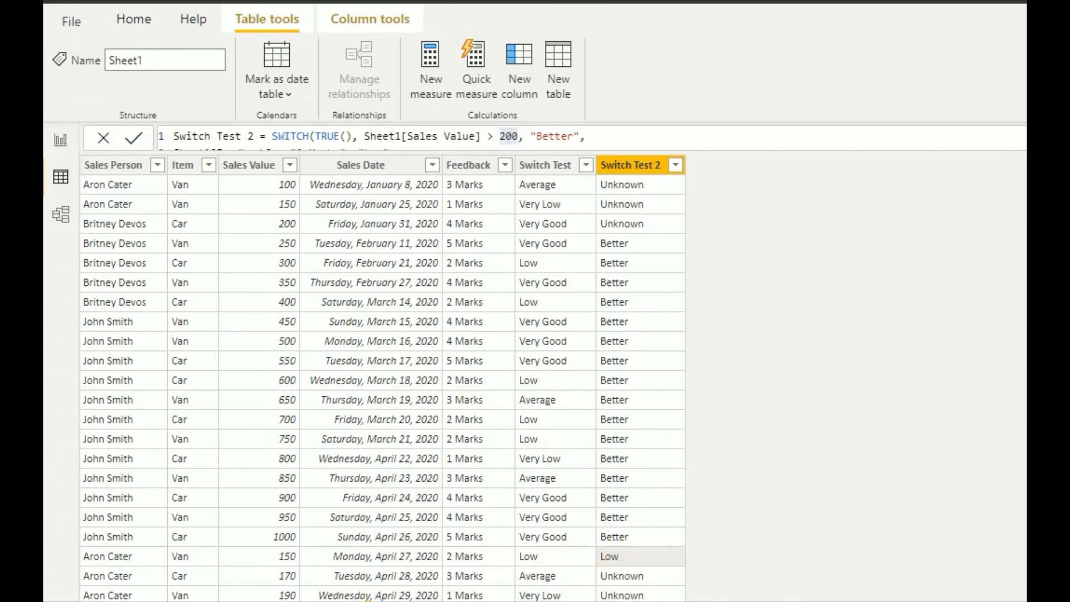
pyautogui.scroll(-3)
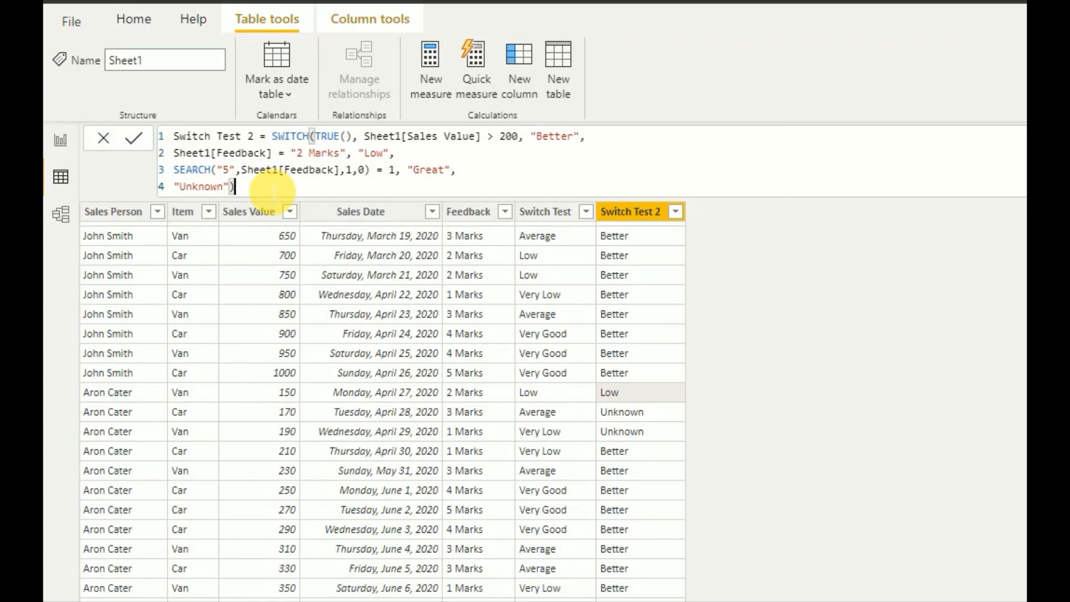
pyautogui.doubleClick(381, 136)
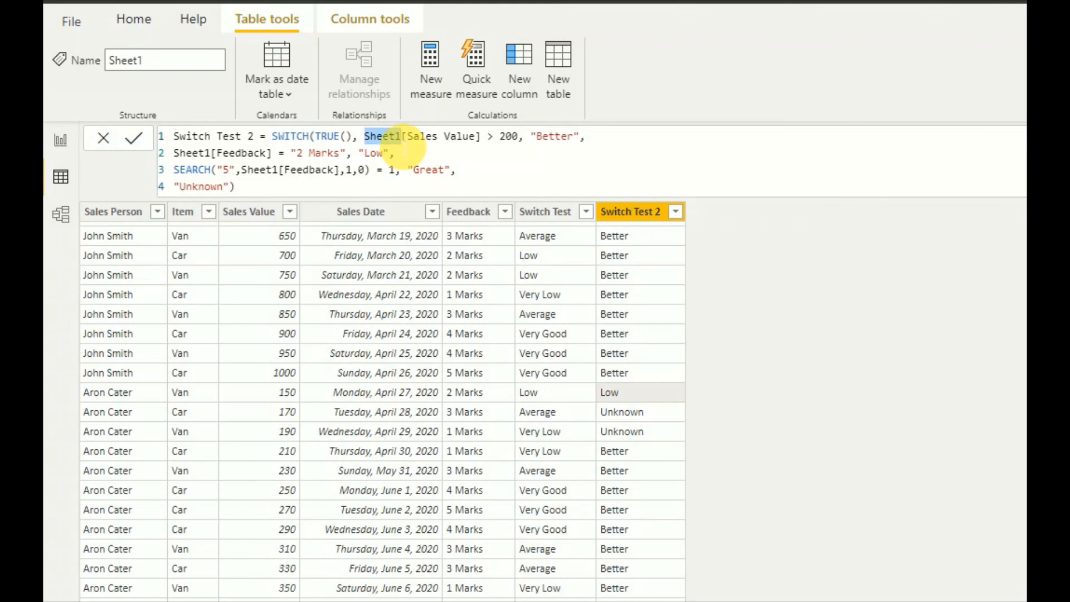